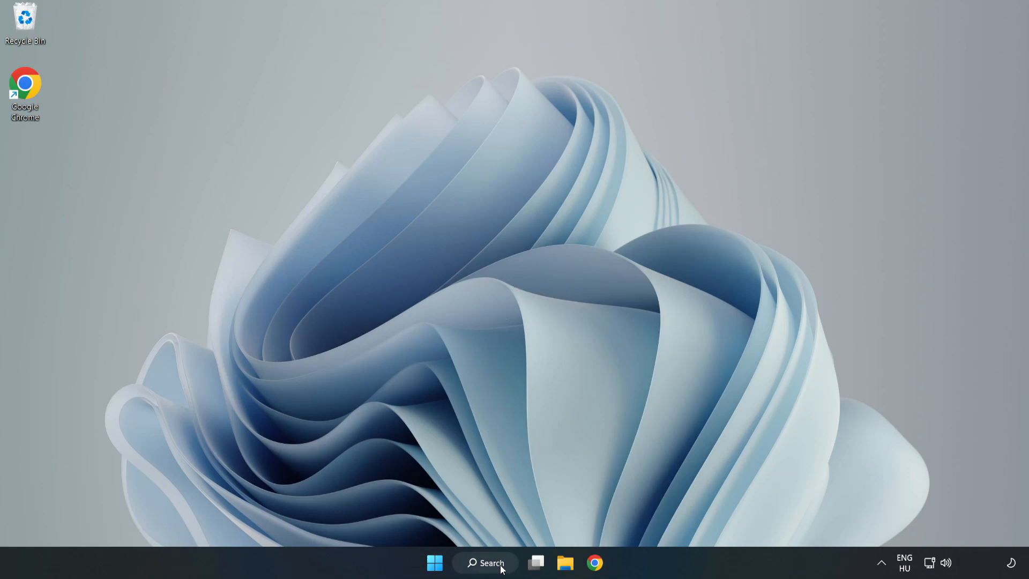
Step: Search for 'de' in Windows Search and launch Device Manager
click(486, 562)
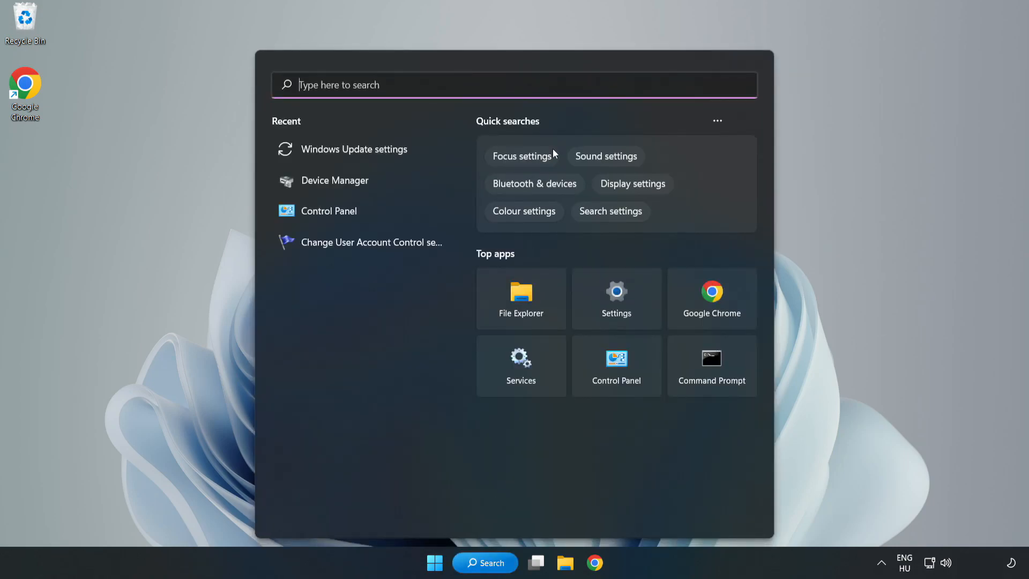
text(de)
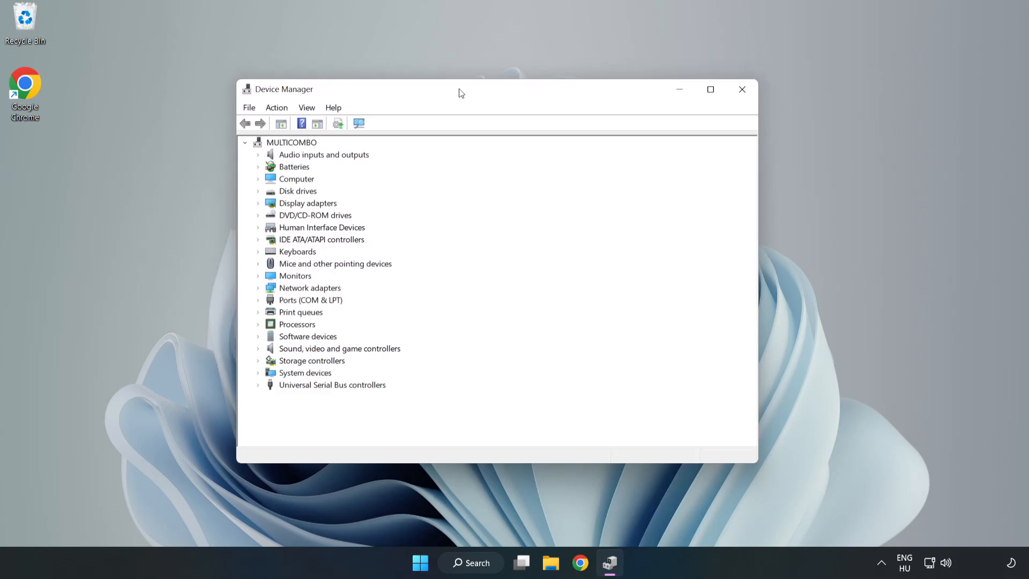
Step: Start the Update driver wizard for the VMware SVGA 3D display adapter
click(307, 202)
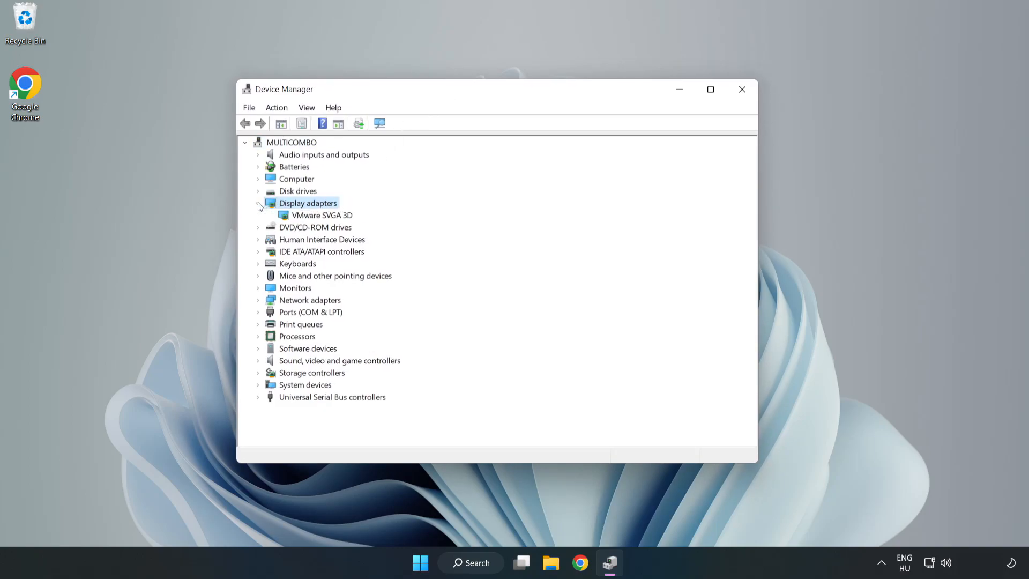
click(322, 215)
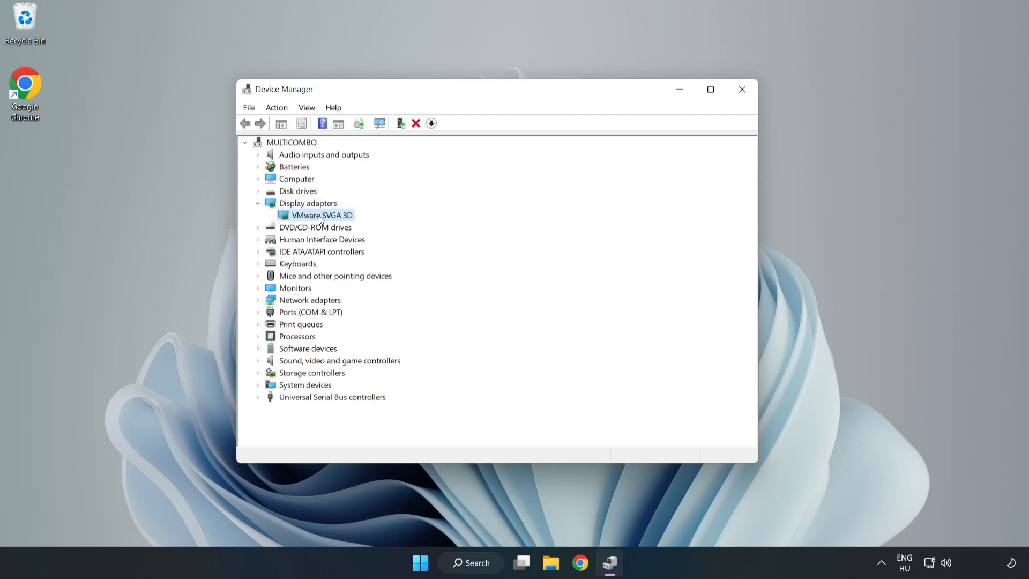
right_click(318, 215)
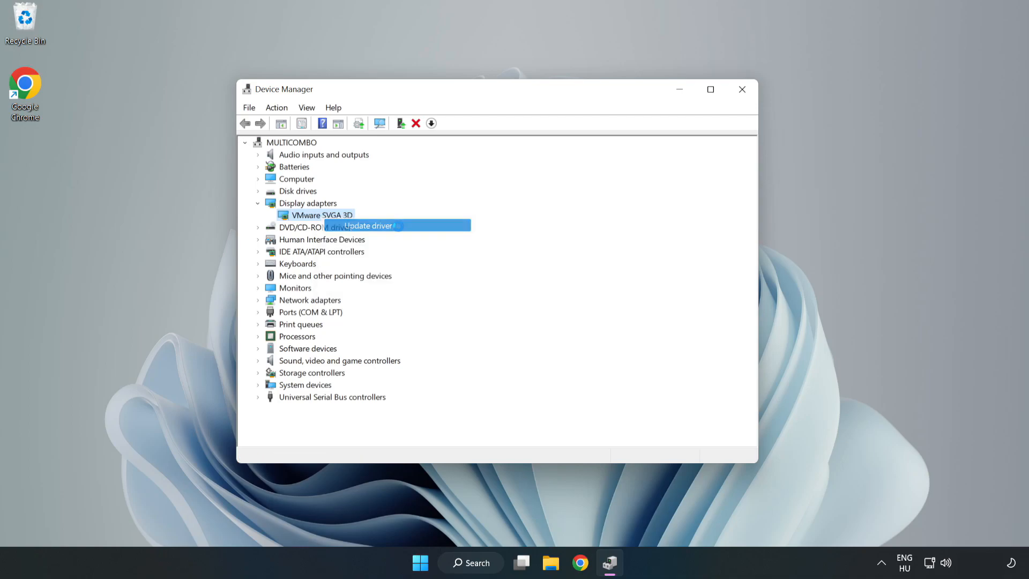
click(368, 226)
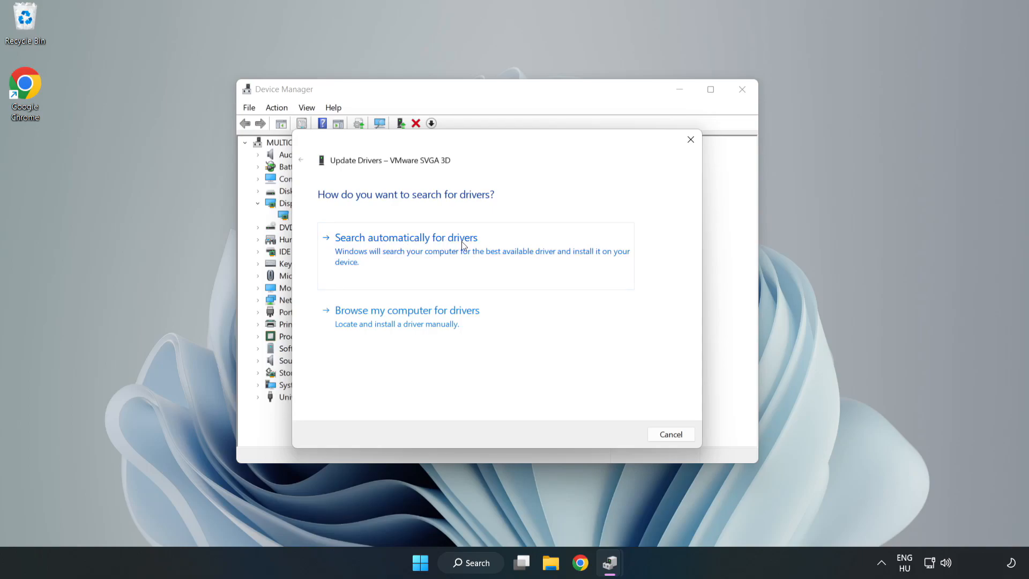
mouse_move(408, 252)
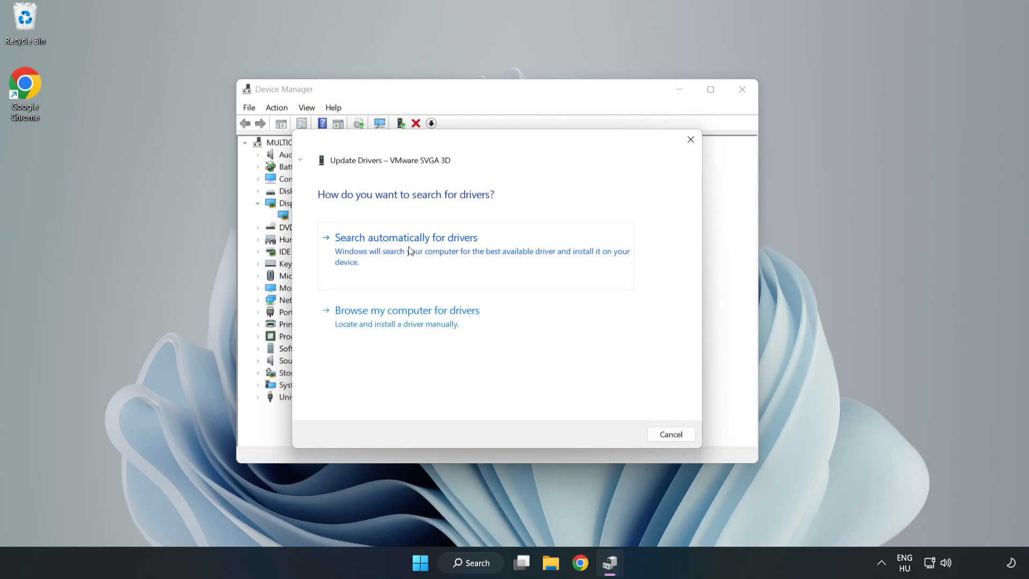
Step: Search automatically for a VMware SVGA 3D driver, dismiss the result, and close Device Manager
click(406, 237)
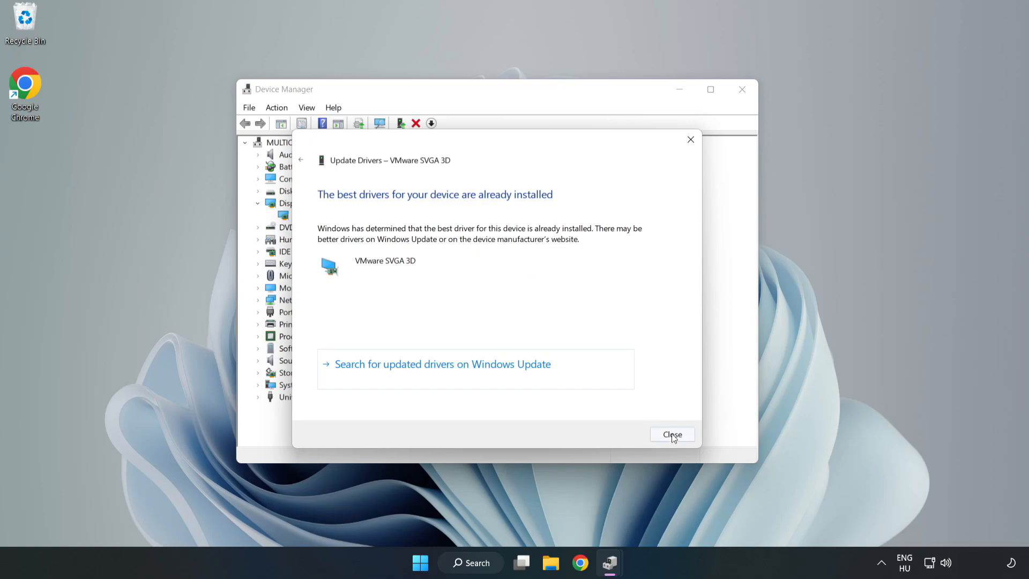
click(672, 435)
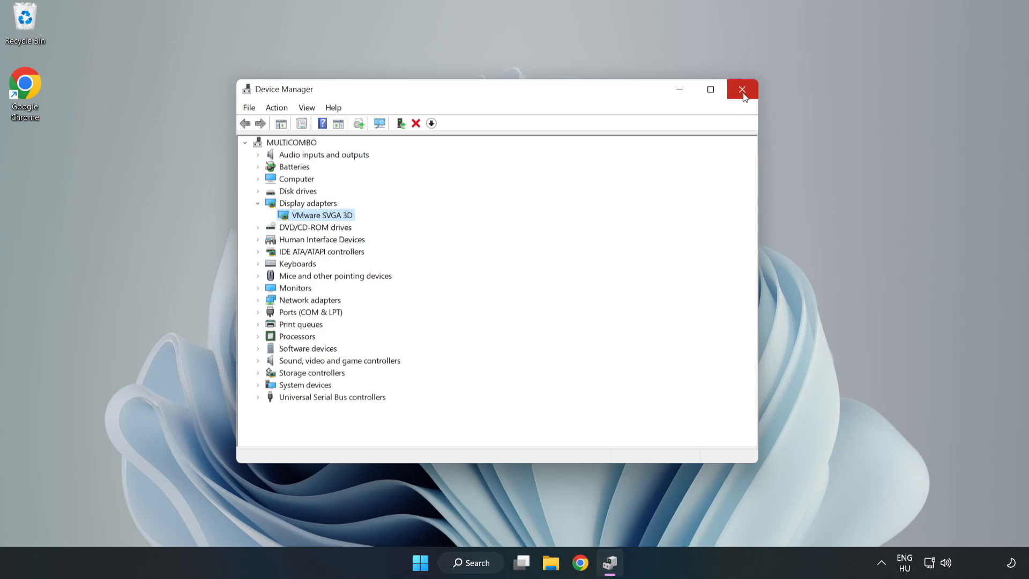
click(743, 88)
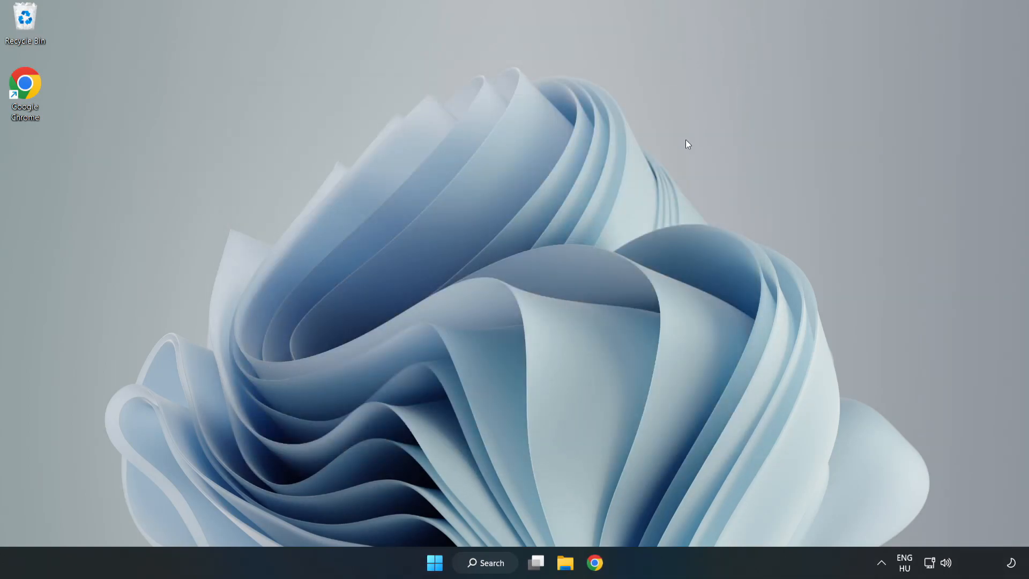
Step: Search for 'upda' and open the Windows Update settings page
click(485, 563)
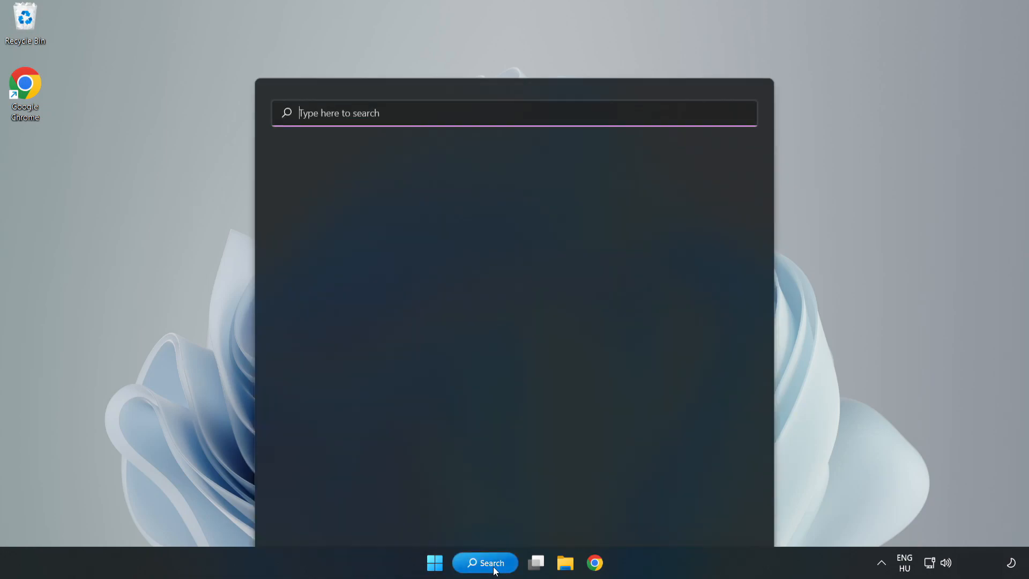
click(485, 564)
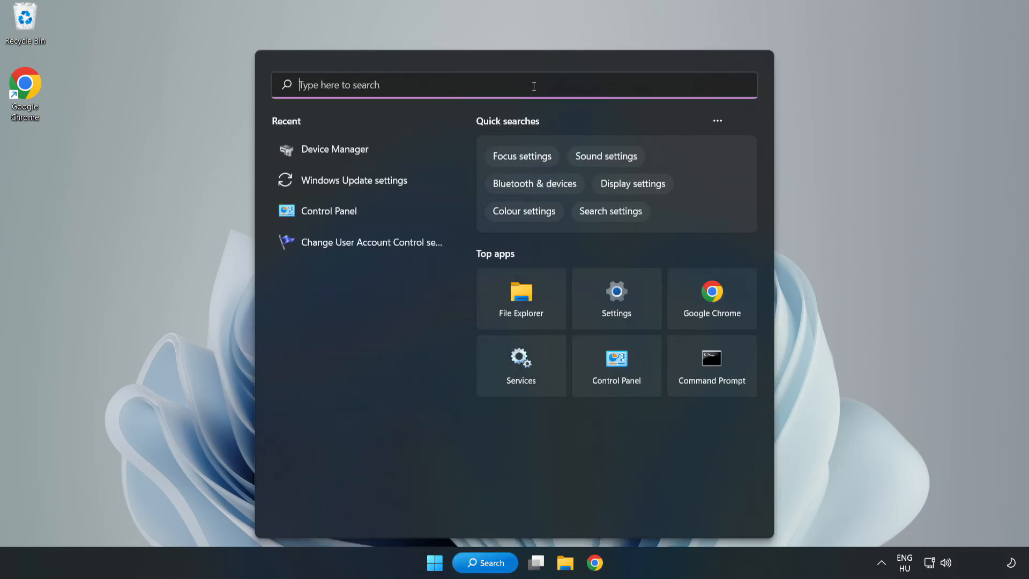
text(upda)
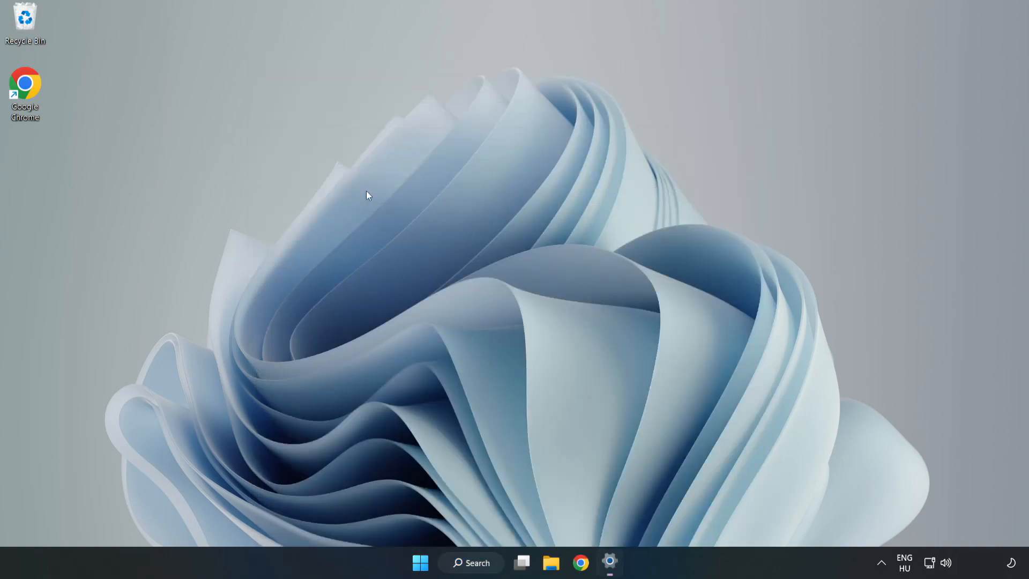
click(609, 562)
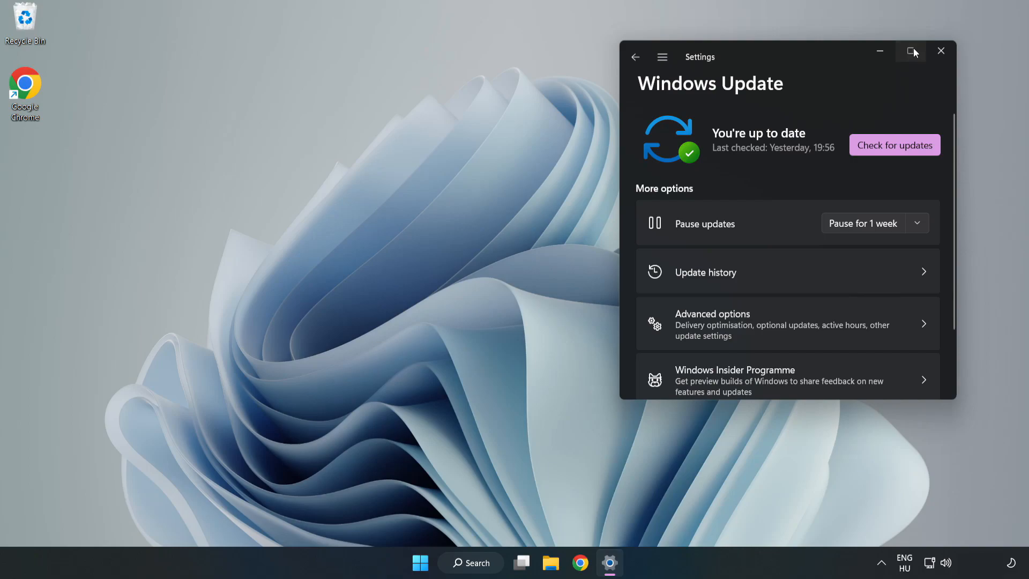
Step: Maximize Settings and check for updates until it reports 'You're up to date'
click(912, 51)
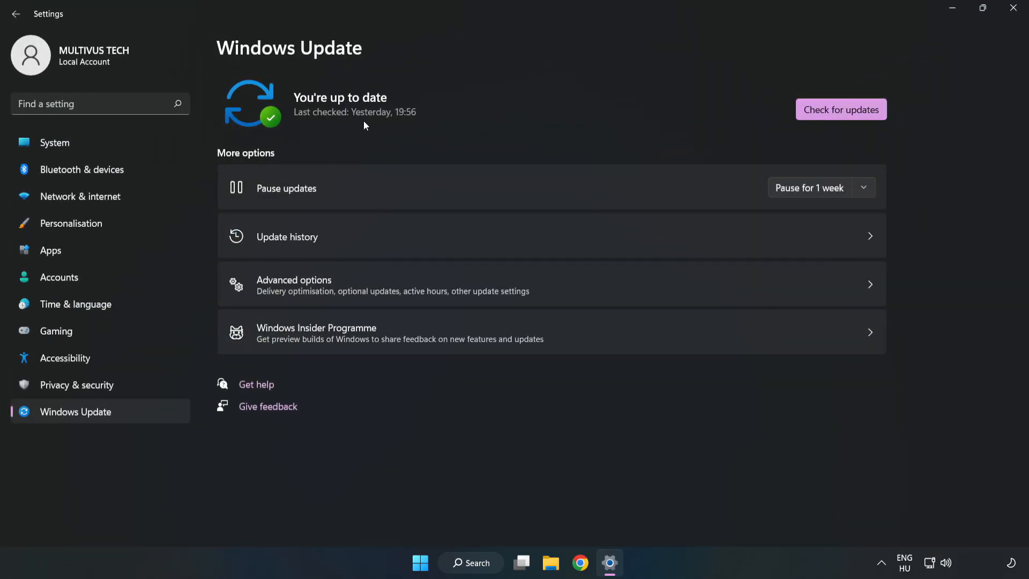
click(841, 109)
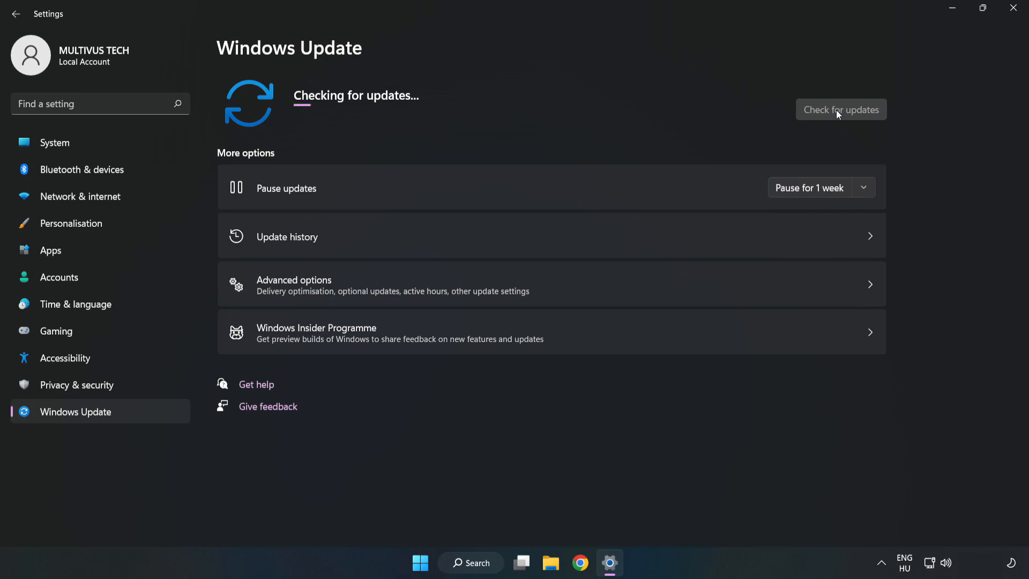
click(841, 109)
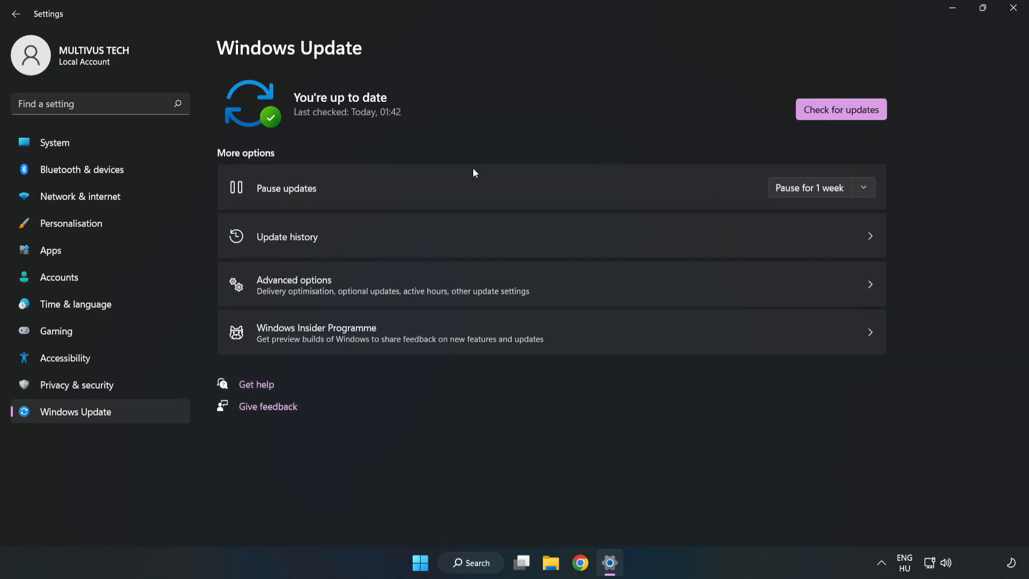
mouse_move(1015, 10)
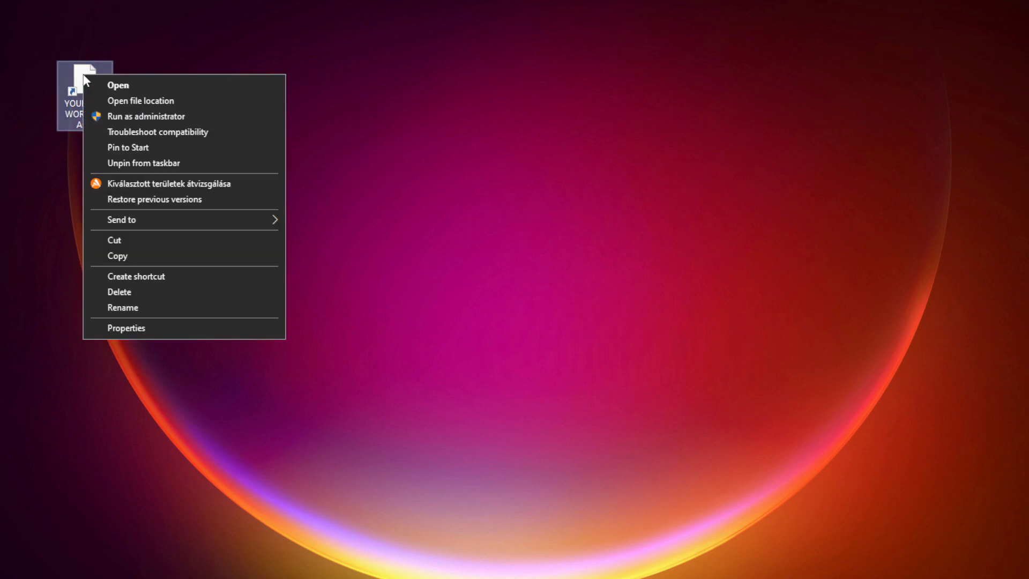
mouse_move(157, 329)
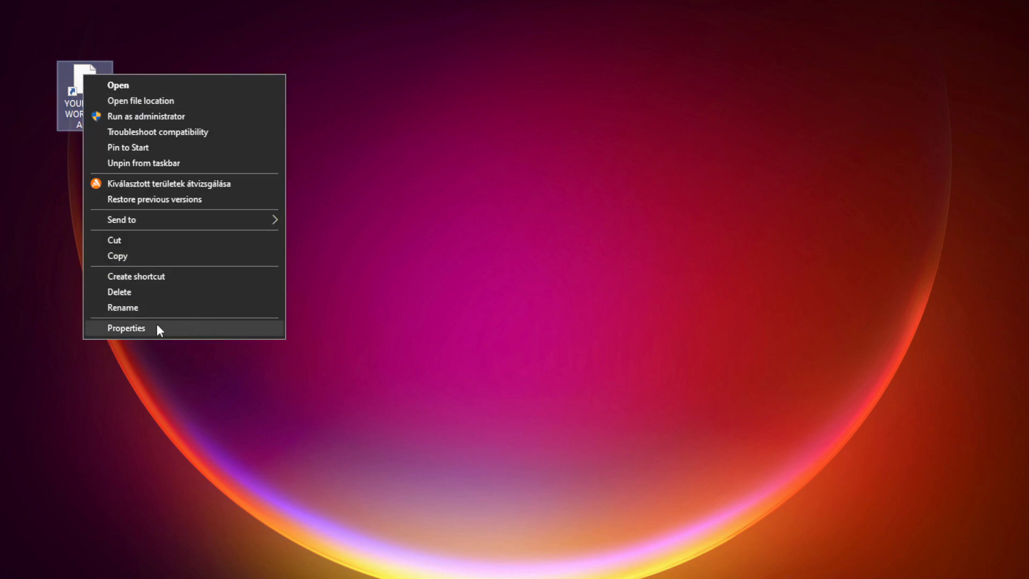
Step: Open Properties for the YOUR NOT WORKING APP desktop shortcut
click(126, 327)
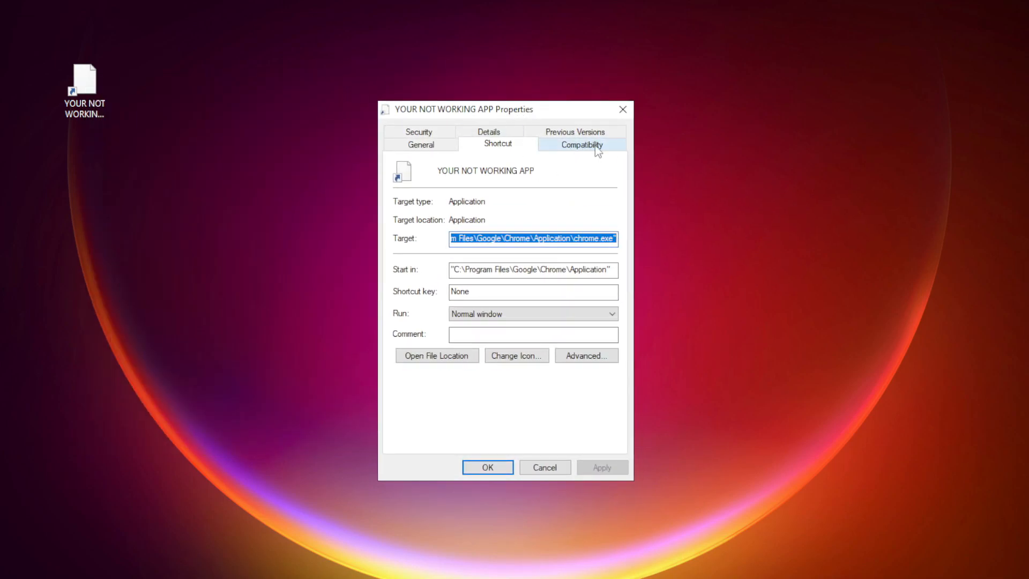
Step: Save Windows 8 compatibility mode, disabled fullscreen optimizations and run-as-administrator for the shortcut
click(580, 144)
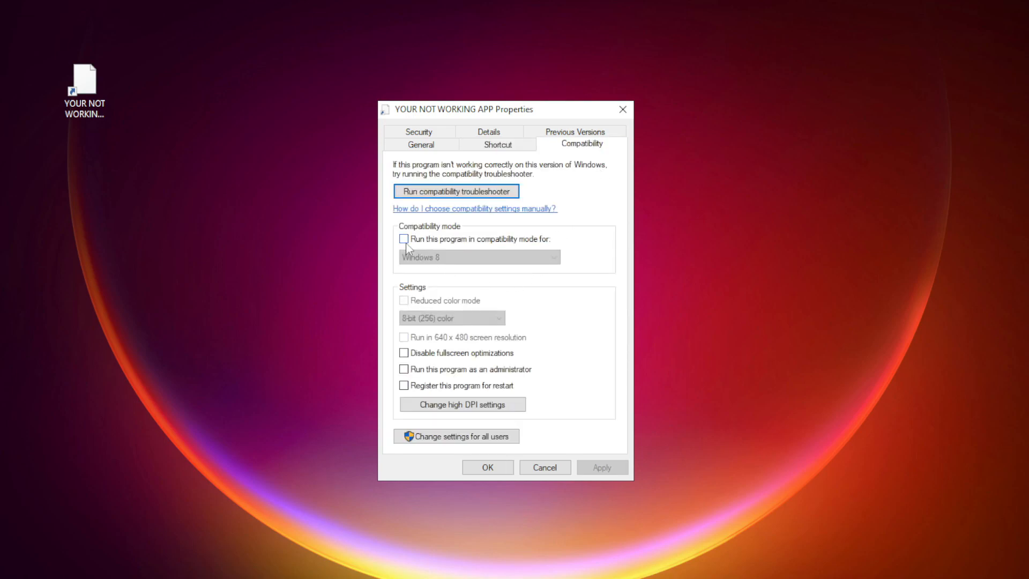
mouse_move(420, 245)
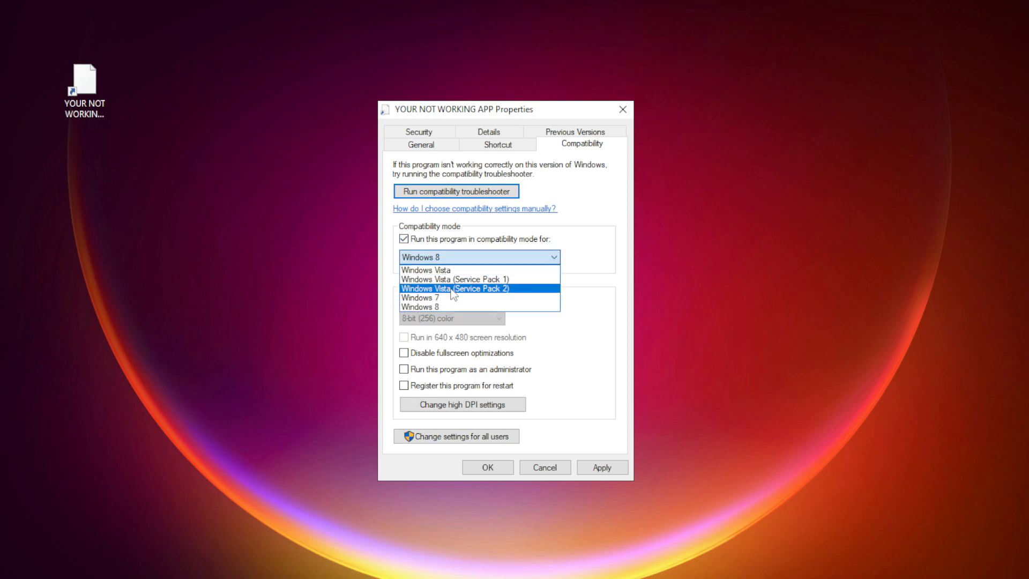
click(479, 307)
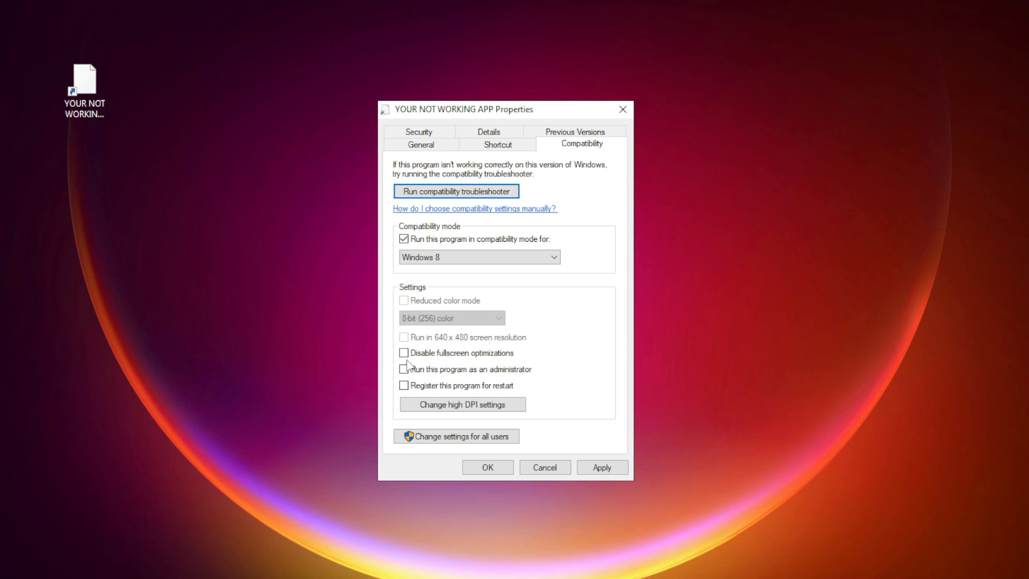
click(403, 352)
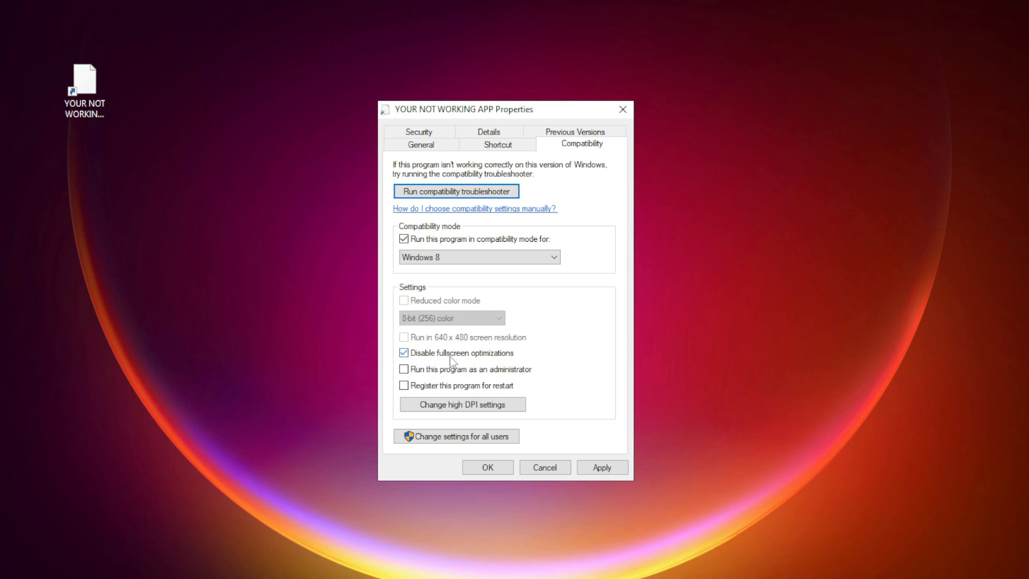
mouse_move(466, 363)
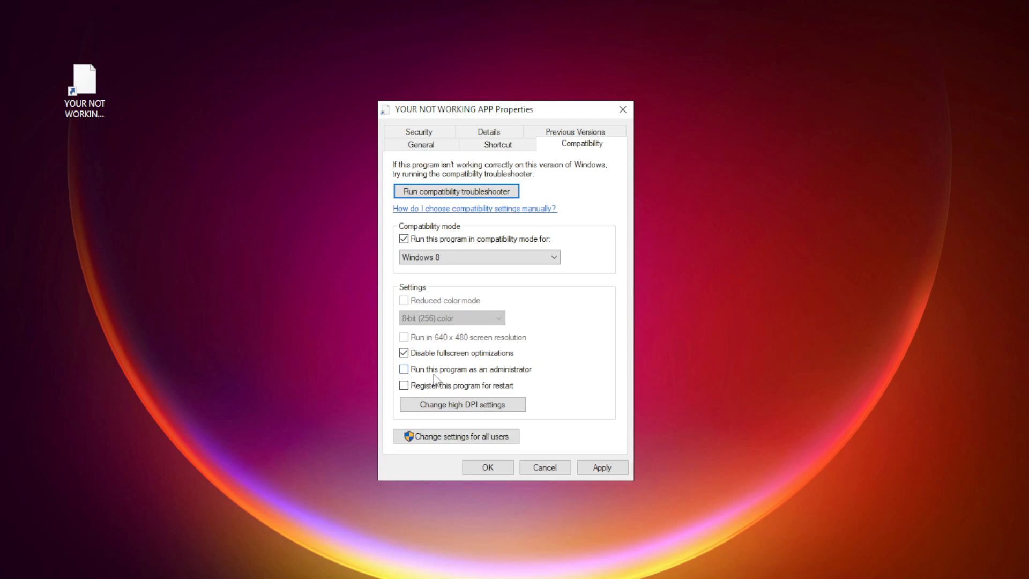
click(404, 369)
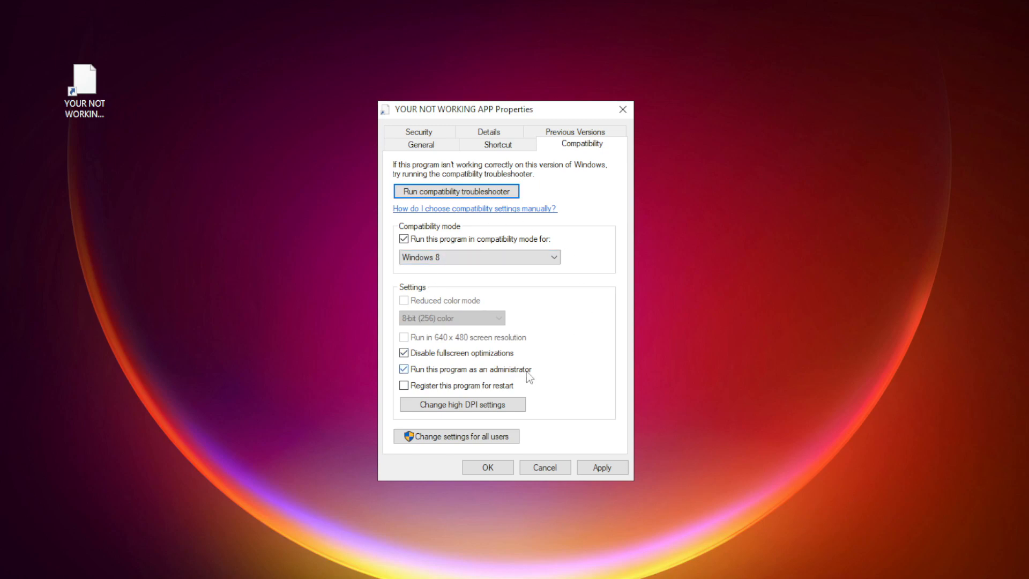
click(600, 467)
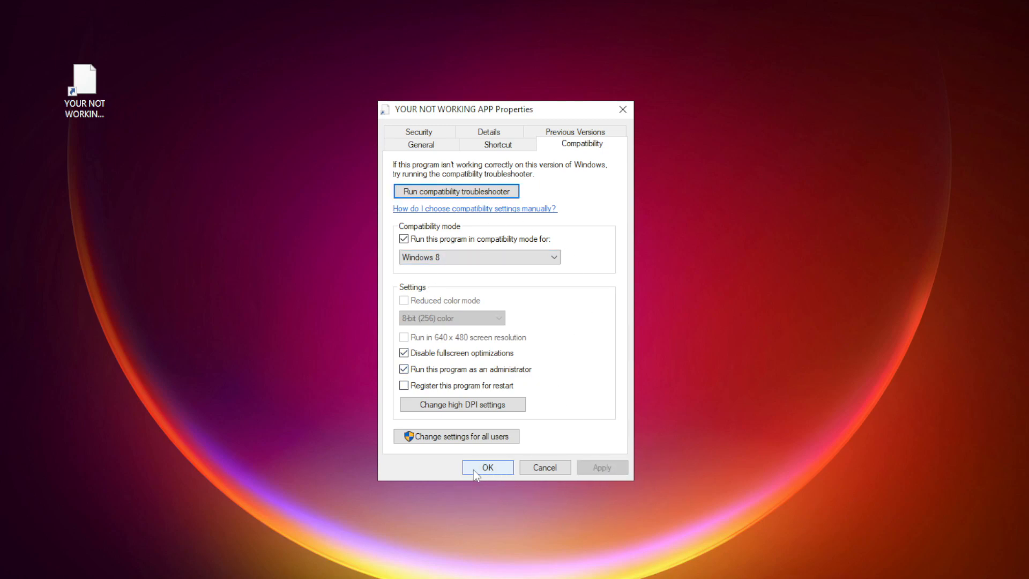
click(487, 467)
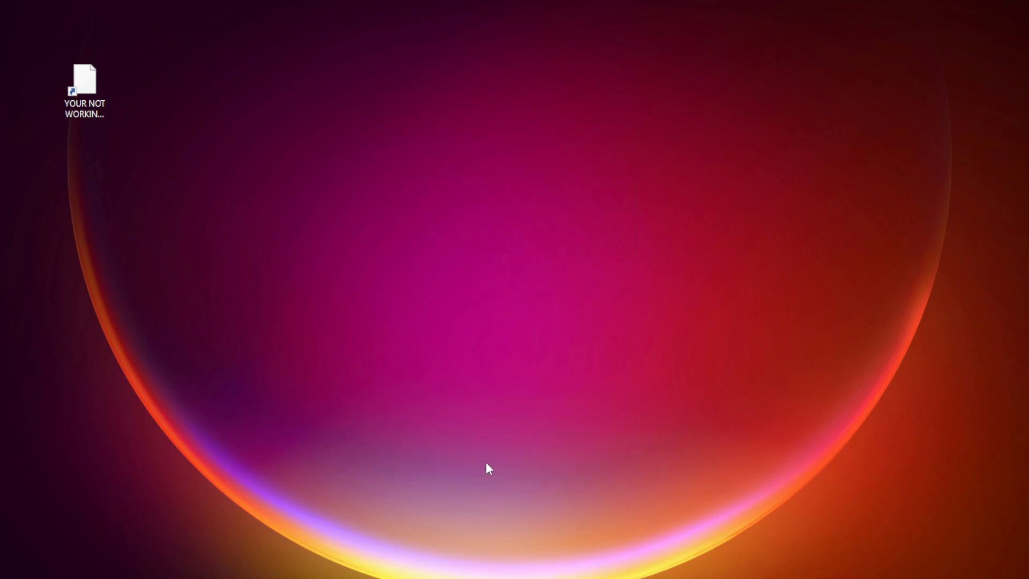
click(84, 85)
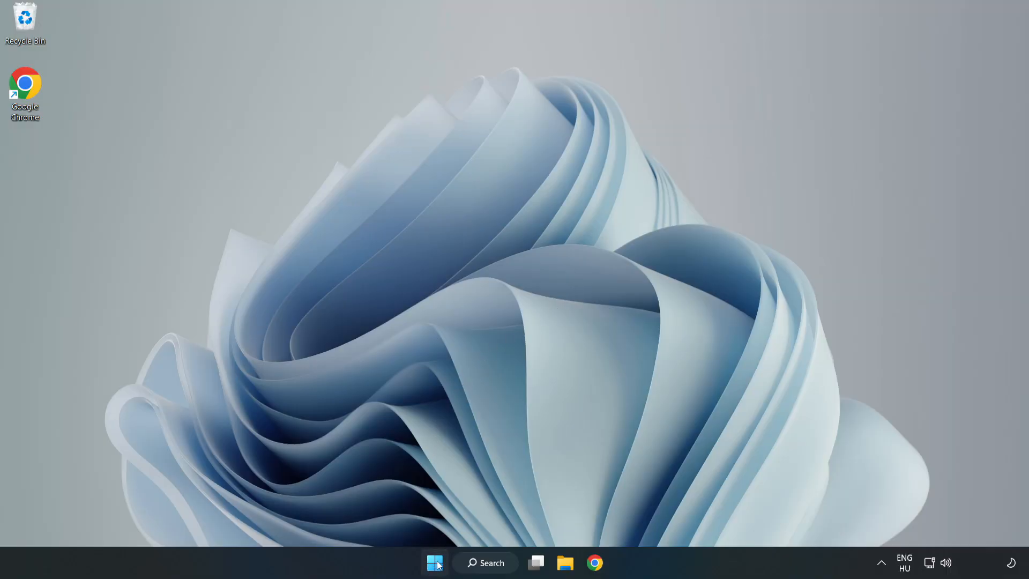
Step: Launch Task Manager from the Start button's right-click menu
right_click(434, 562)
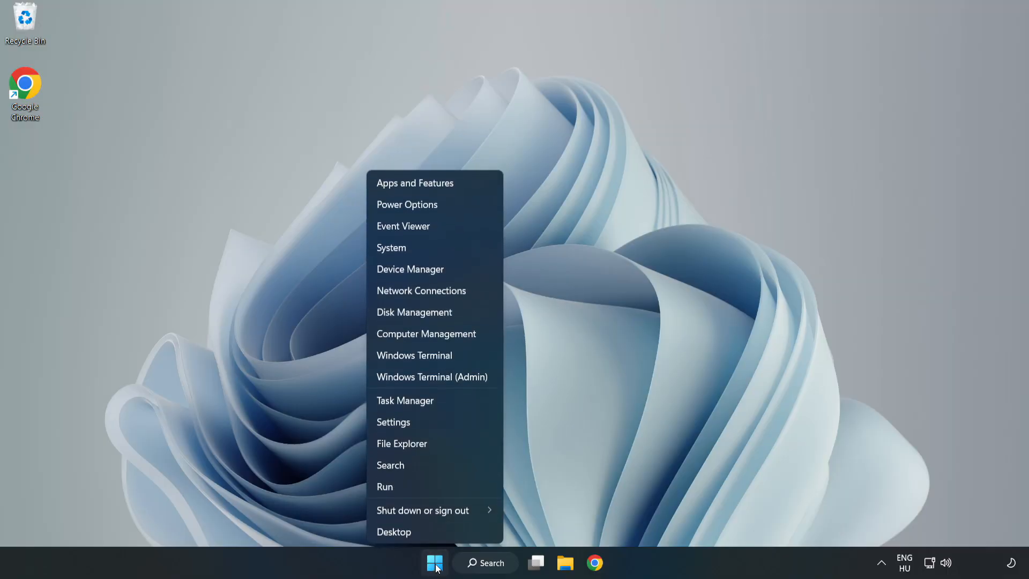
mouse_move(405, 401)
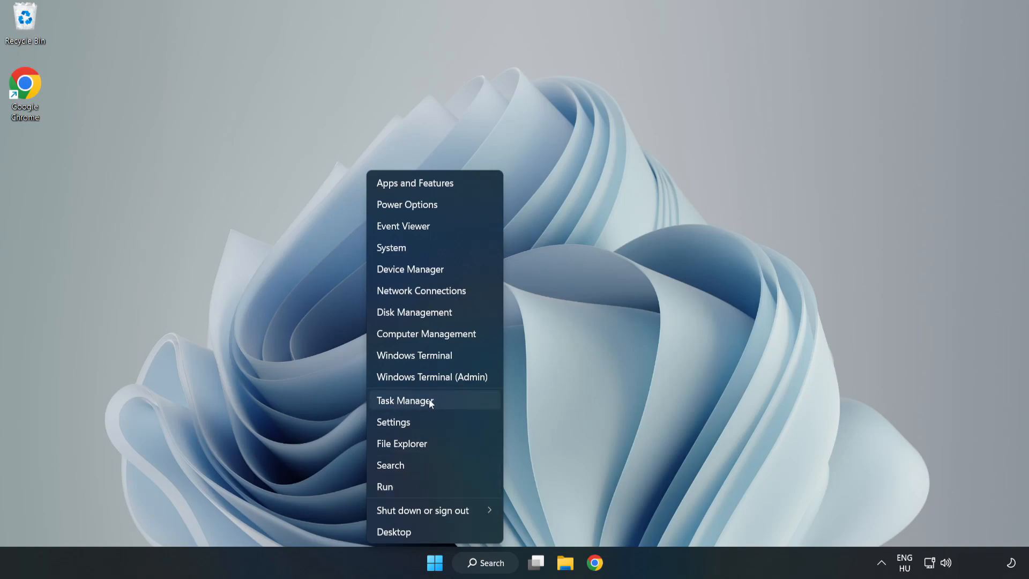
click(404, 400)
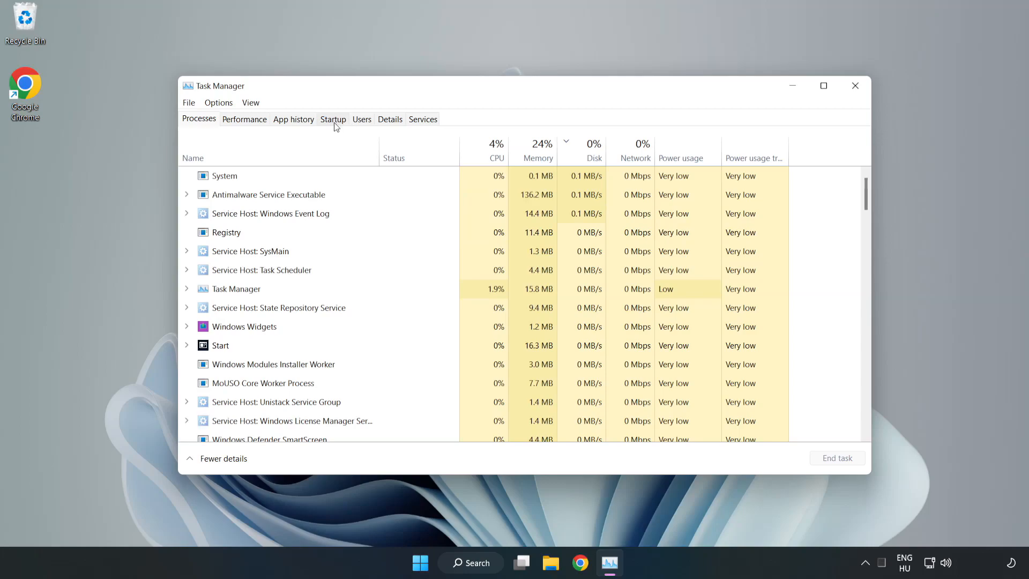
Step: Disable Cortana, Microsoft Edge, Microsoft Teams and Phone Link as startup apps, then close Task Manager
click(333, 119)
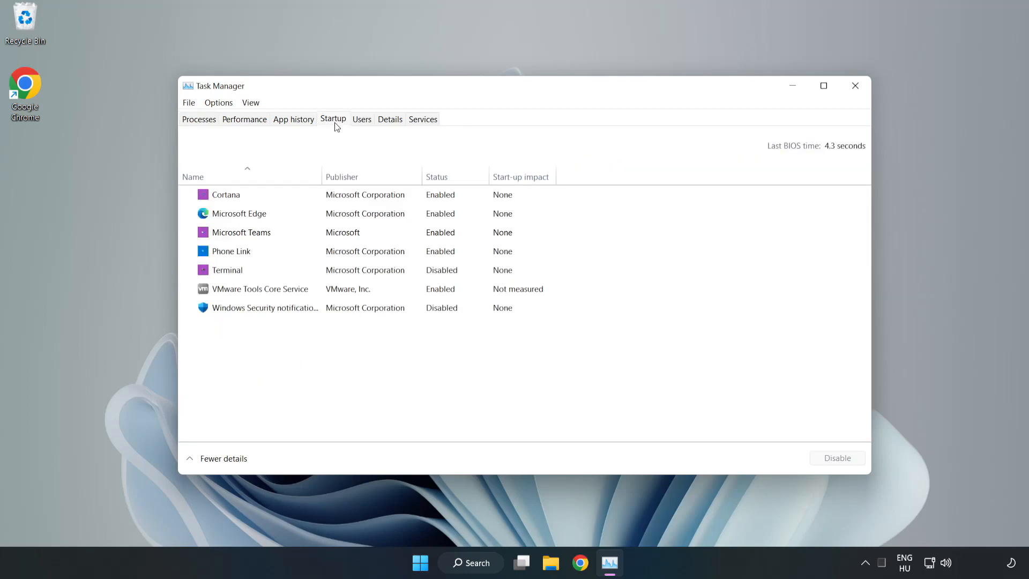
click(226, 194)
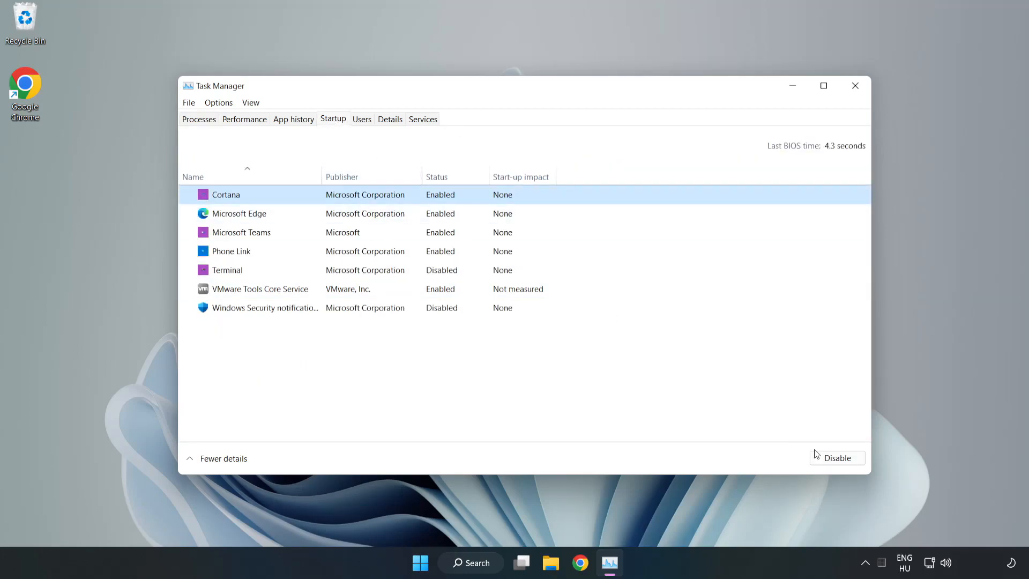
click(837, 458)
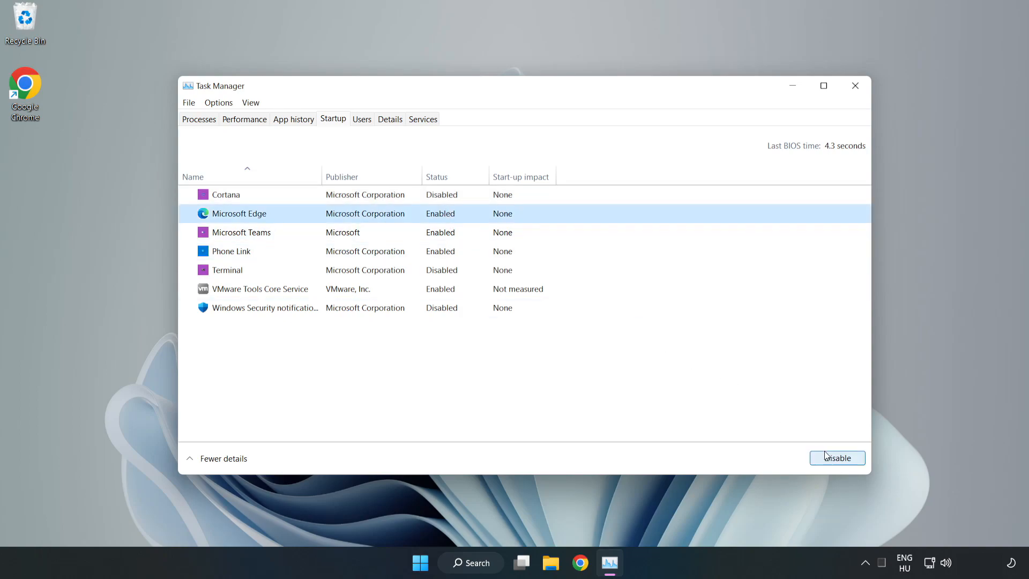
click(837, 457)
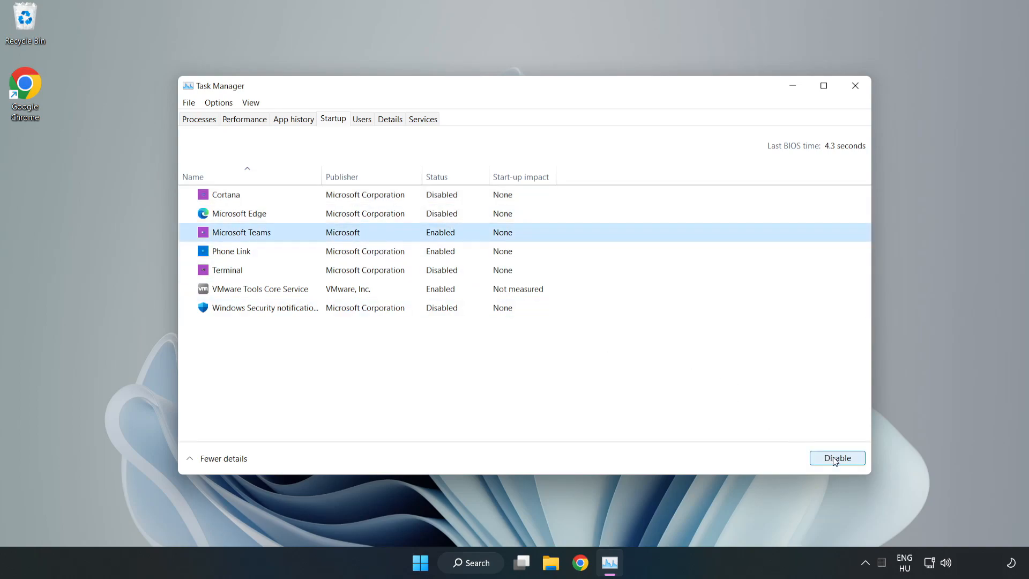
click(837, 458)
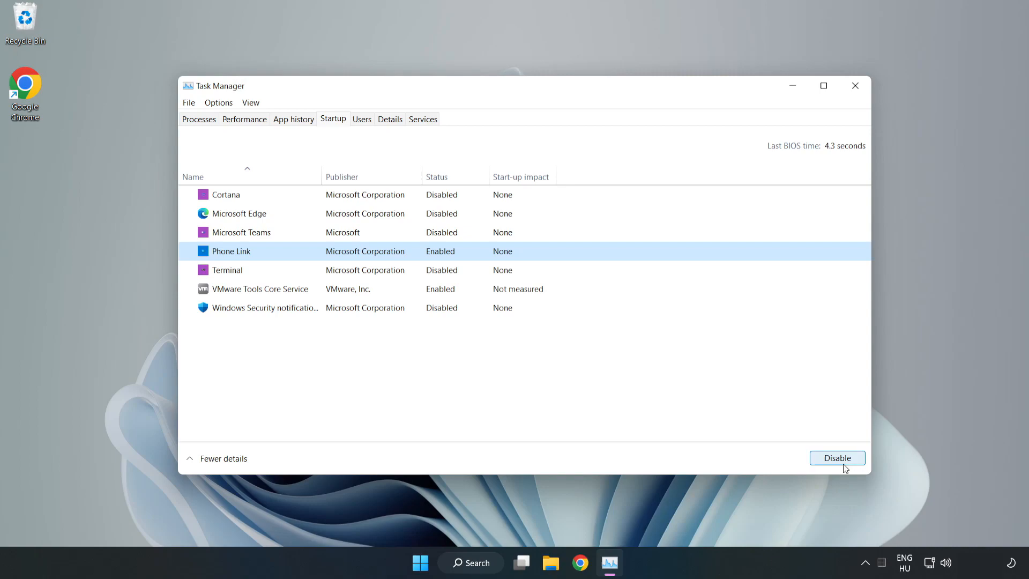
click(837, 458)
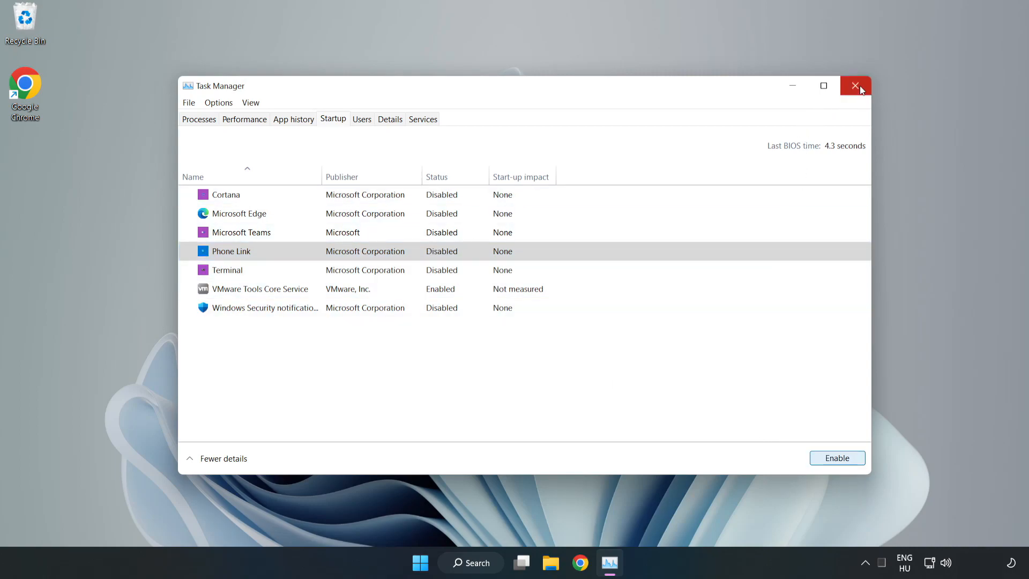
click(856, 85)
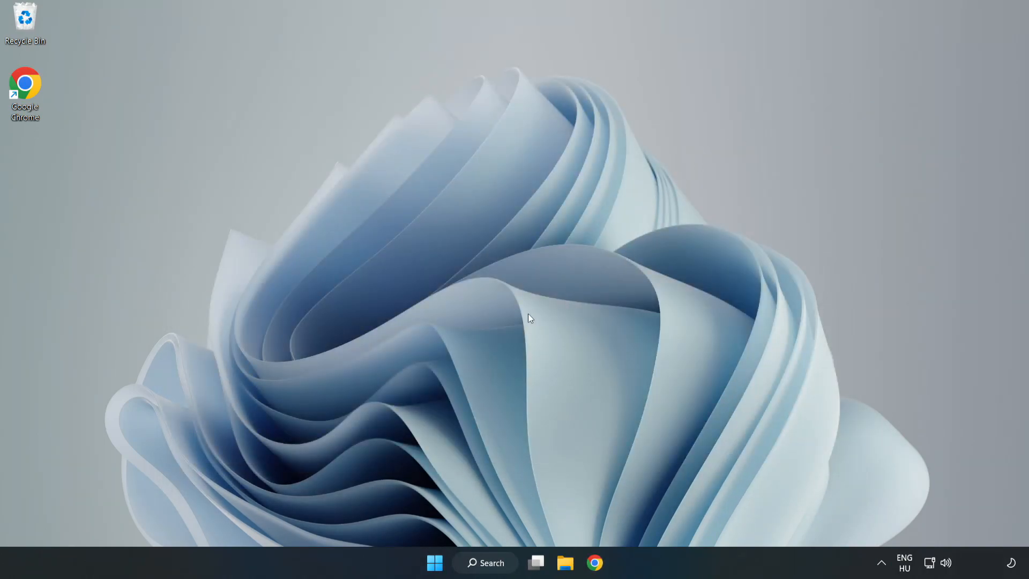
mouse_move(594, 563)
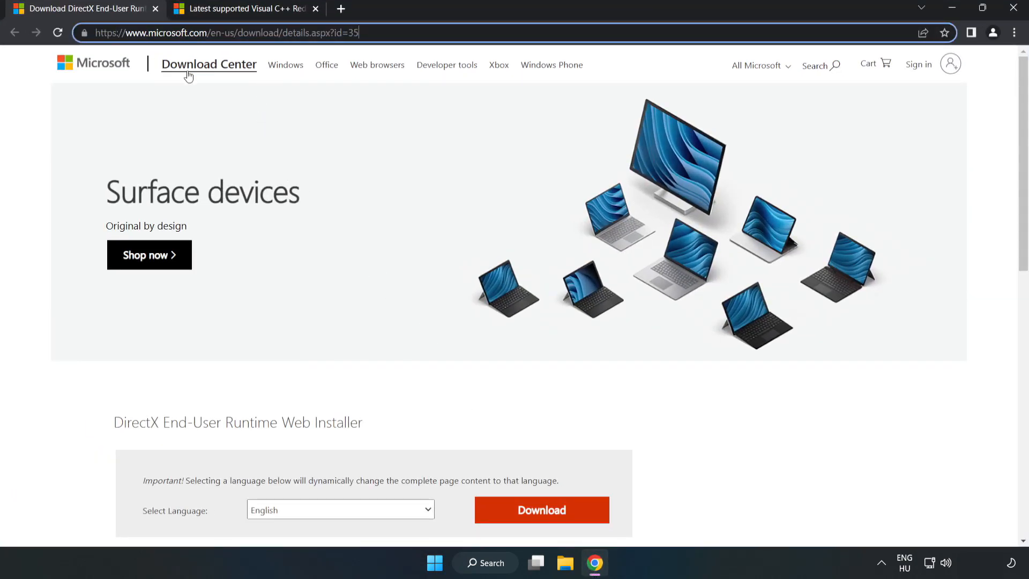
Step: Download dxwebsetup.exe, the DirectX End-User Runtime Web Installer, and run it
scroll(down, 3)
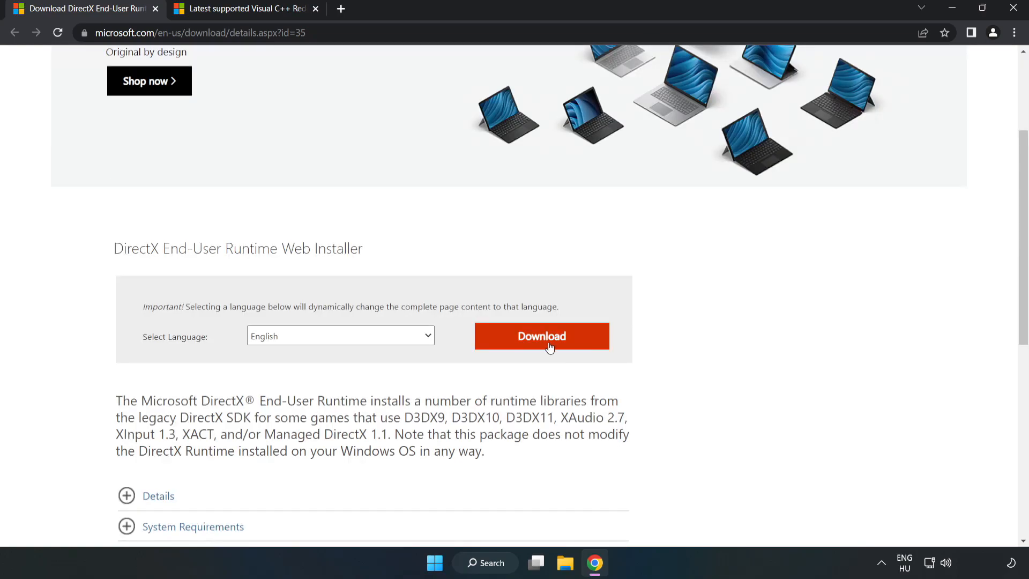
click(541, 335)
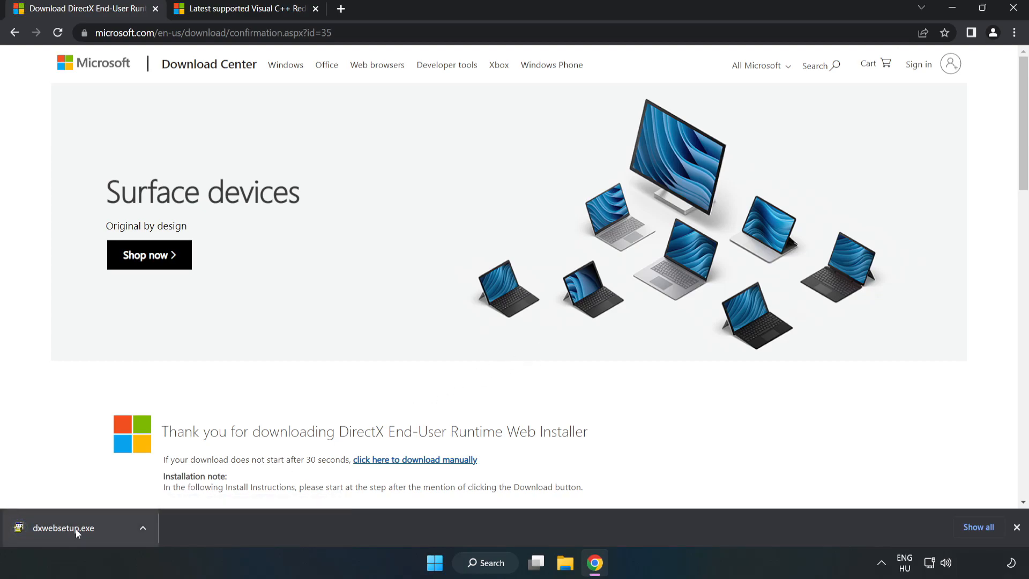
click(79, 528)
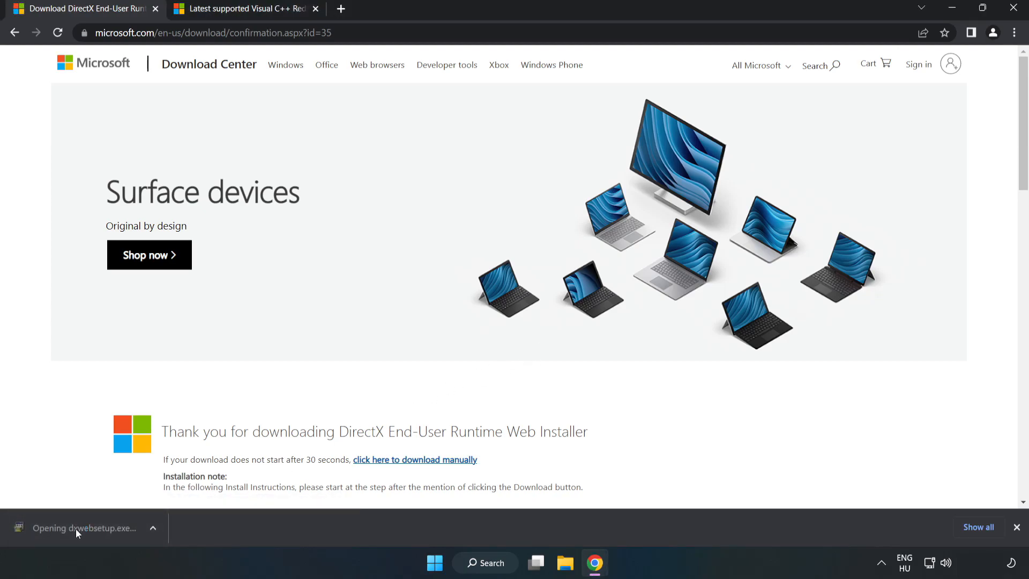
click(83, 528)
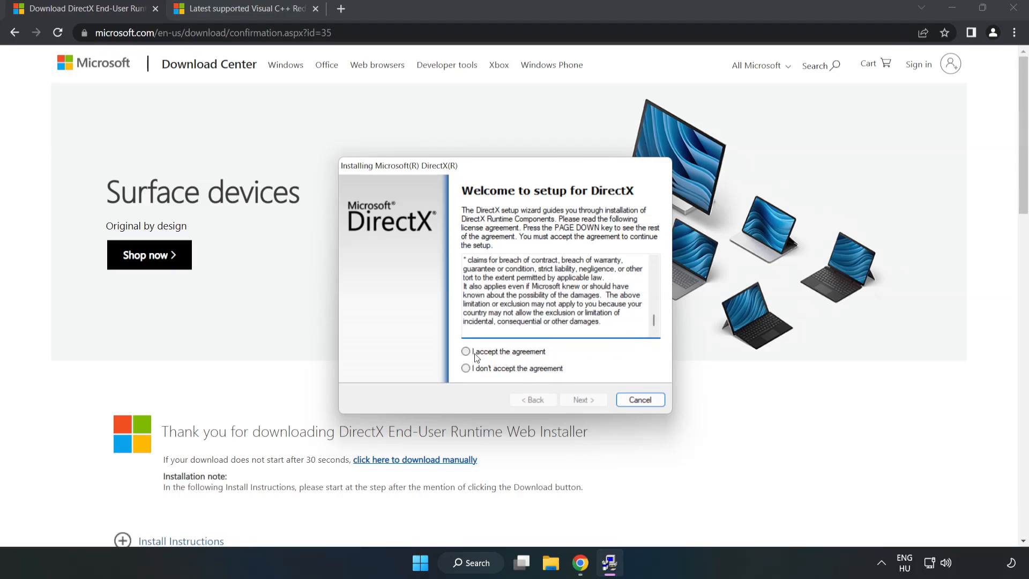
Step: Accept the DirectX license, skip the Bing Bar, and finish setup with DirectX already current
click(466, 351)
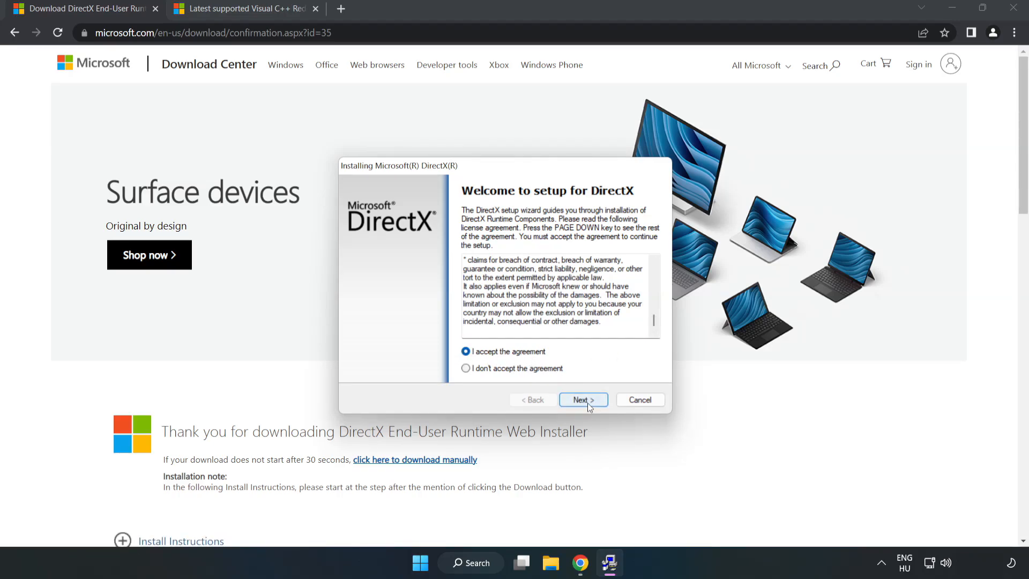
click(582, 400)
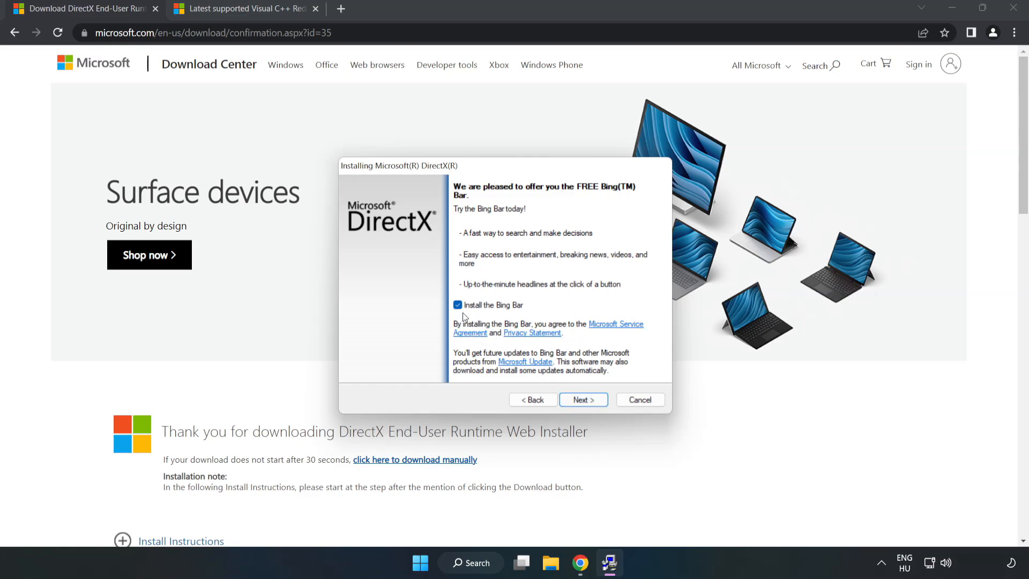
click(457, 304)
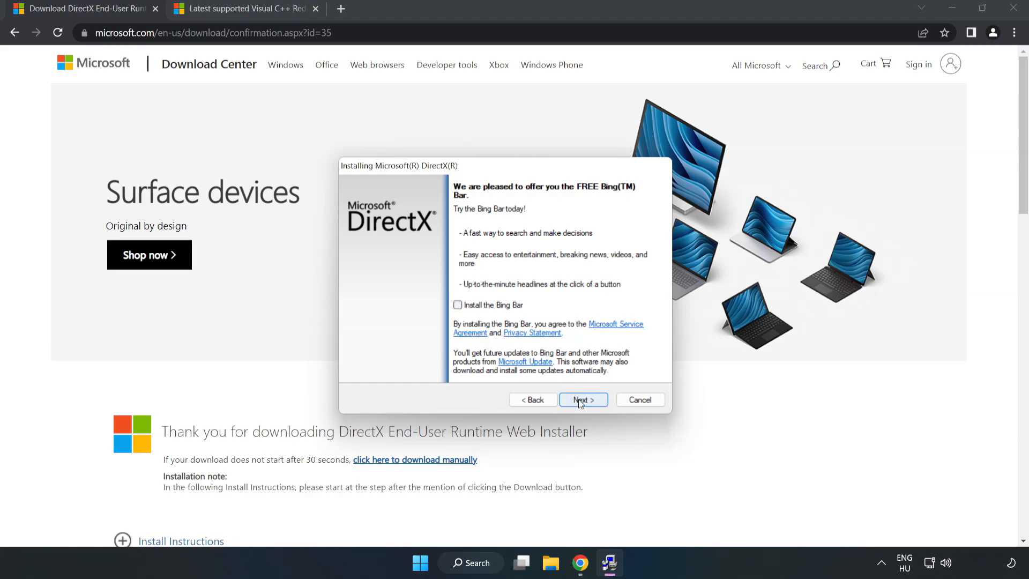
click(582, 400)
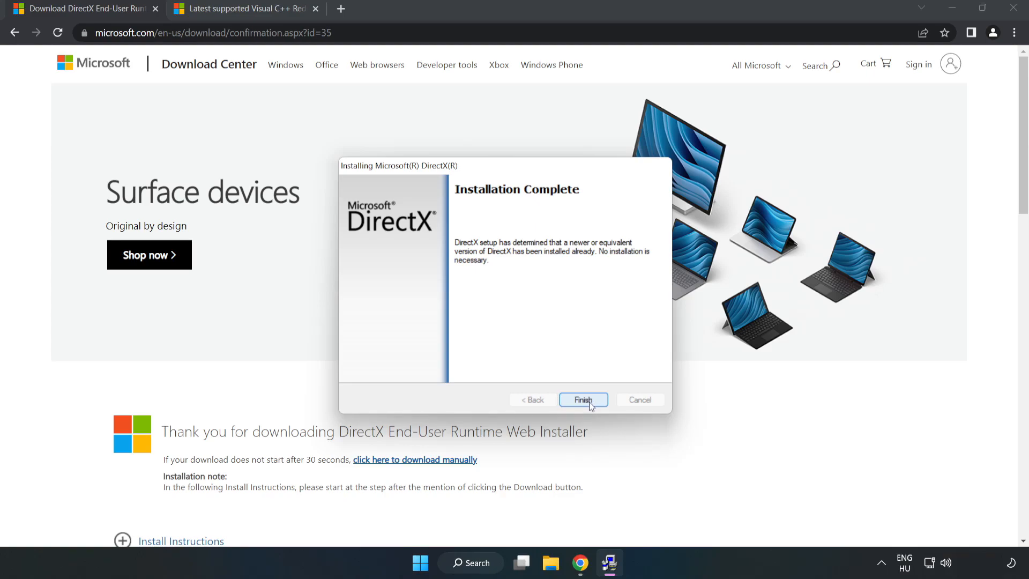
click(582, 399)
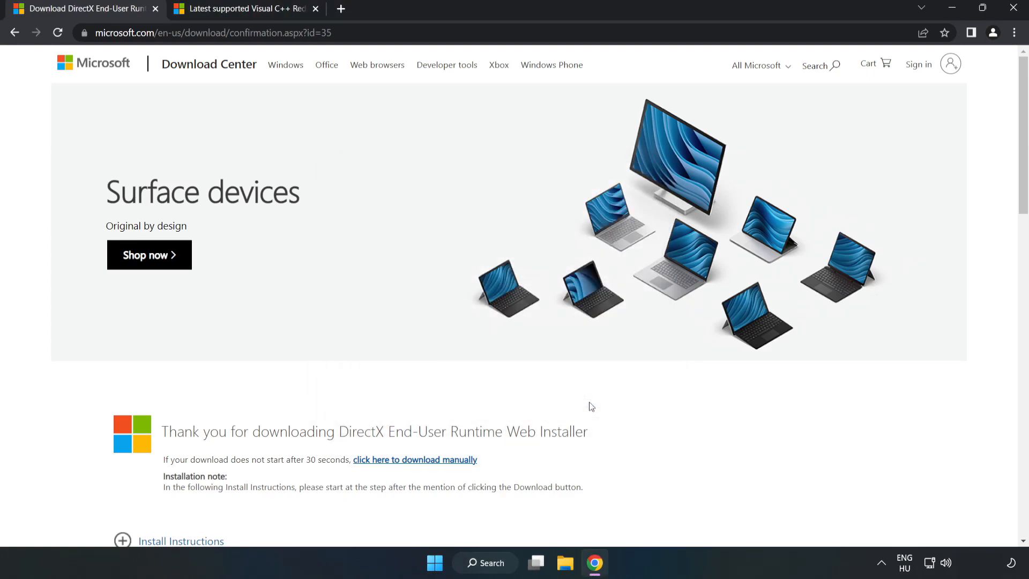
mouse_move(155, 8)
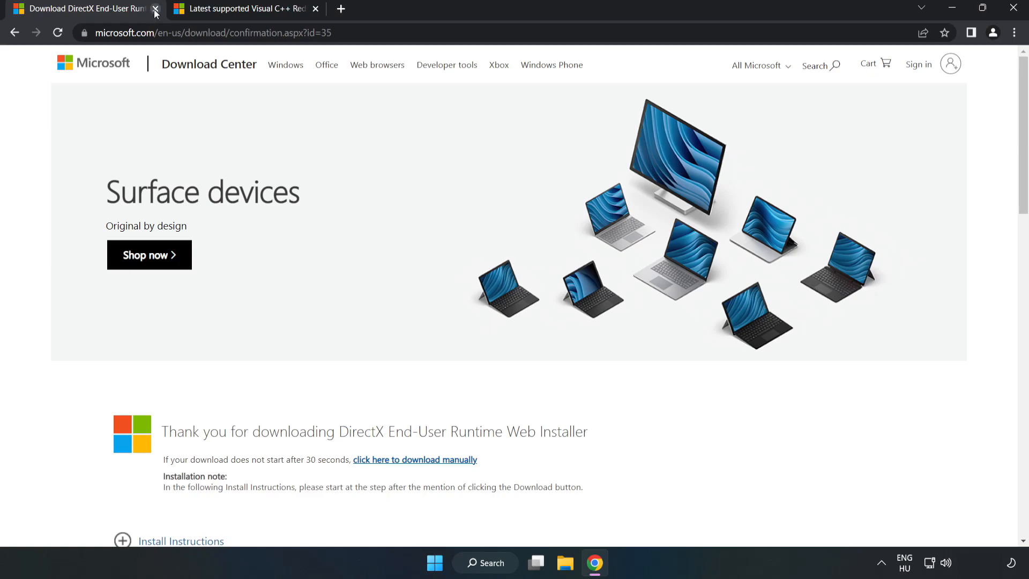
Step: Download the ARM64, x86 and x64 vc_redist packages and launch VC_redist.arm64.exe
click(155, 9)
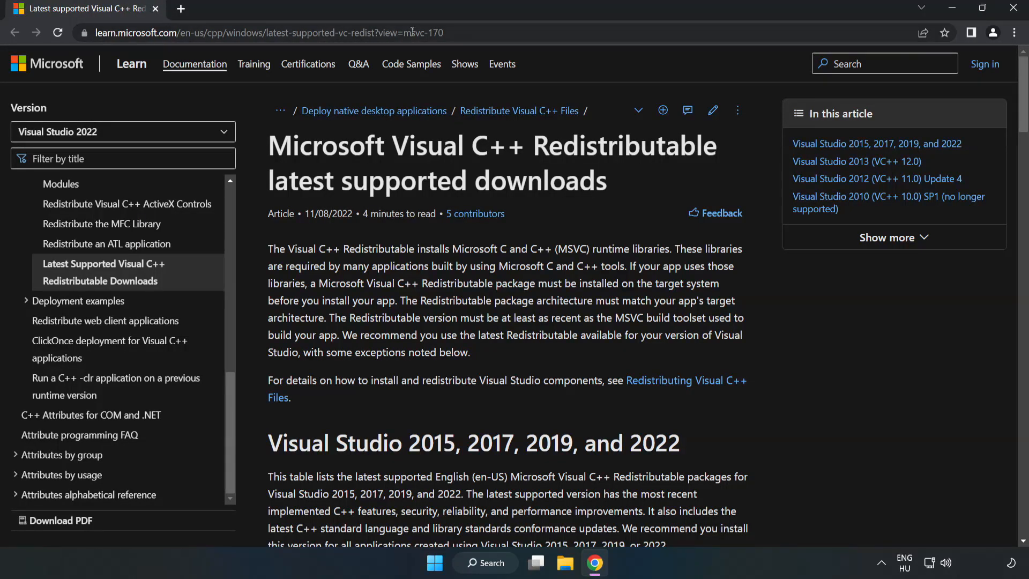
click(263, 32)
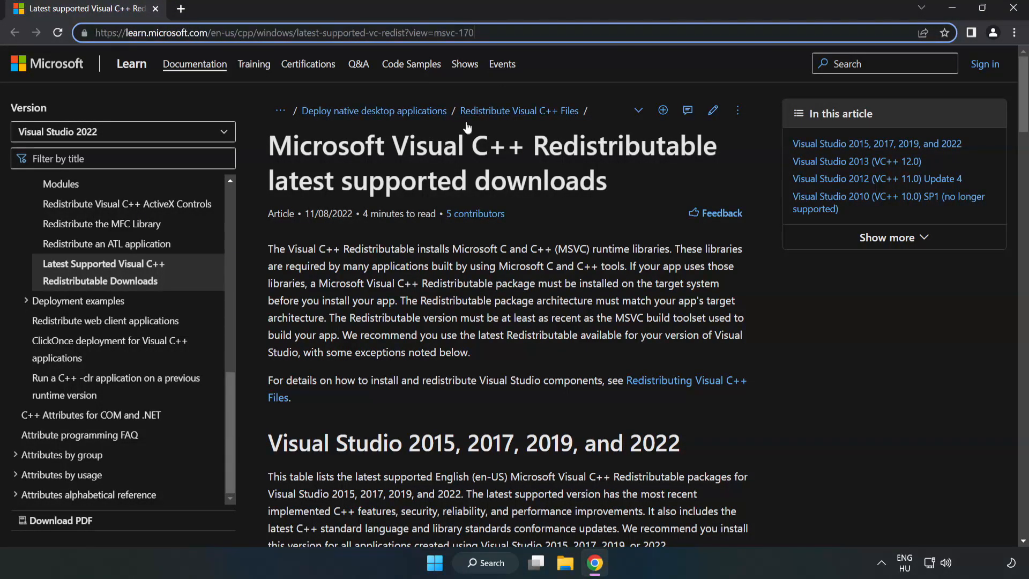
scroll(down, 3)
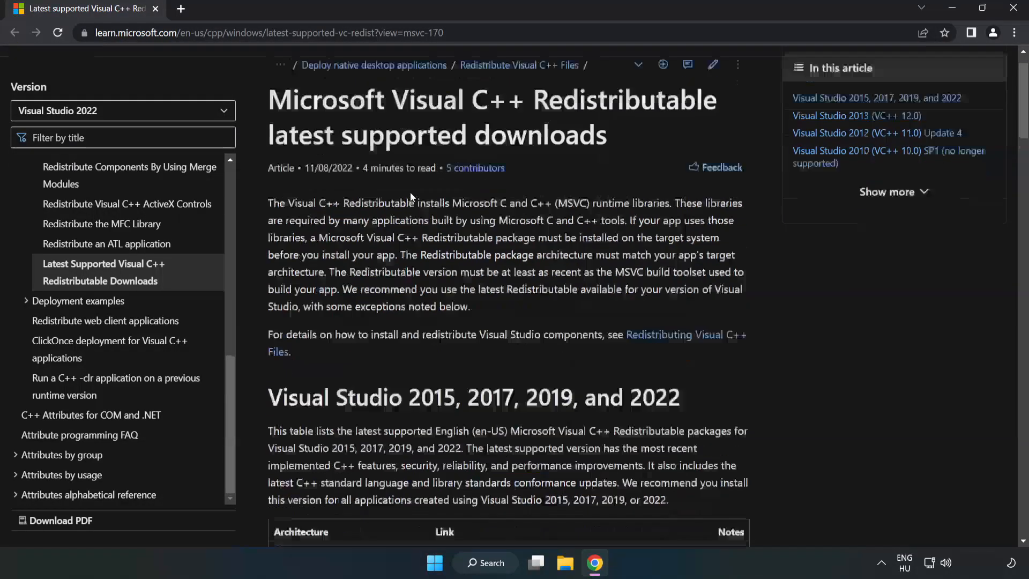
scroll(down, 3)
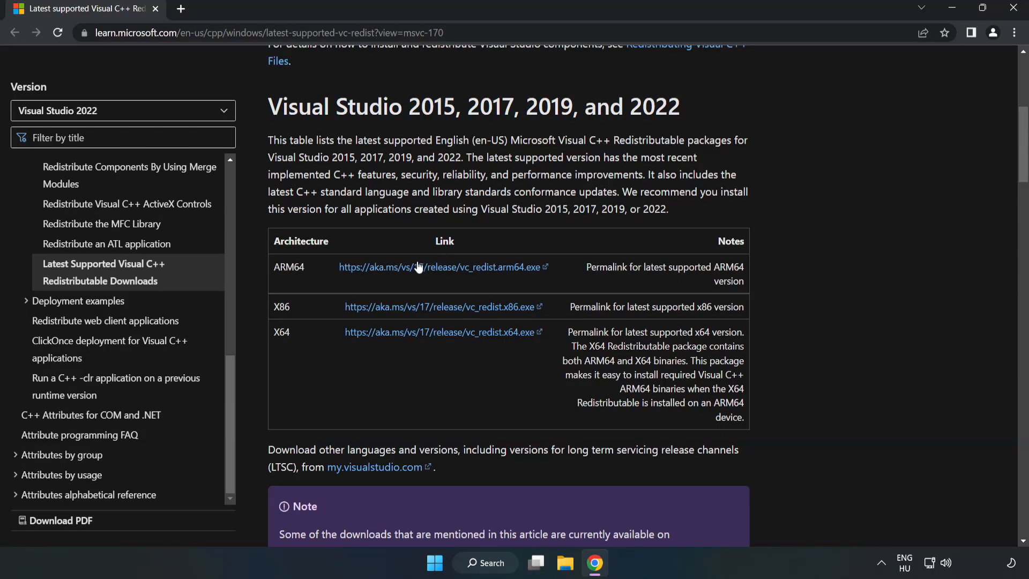
click(442, 267)
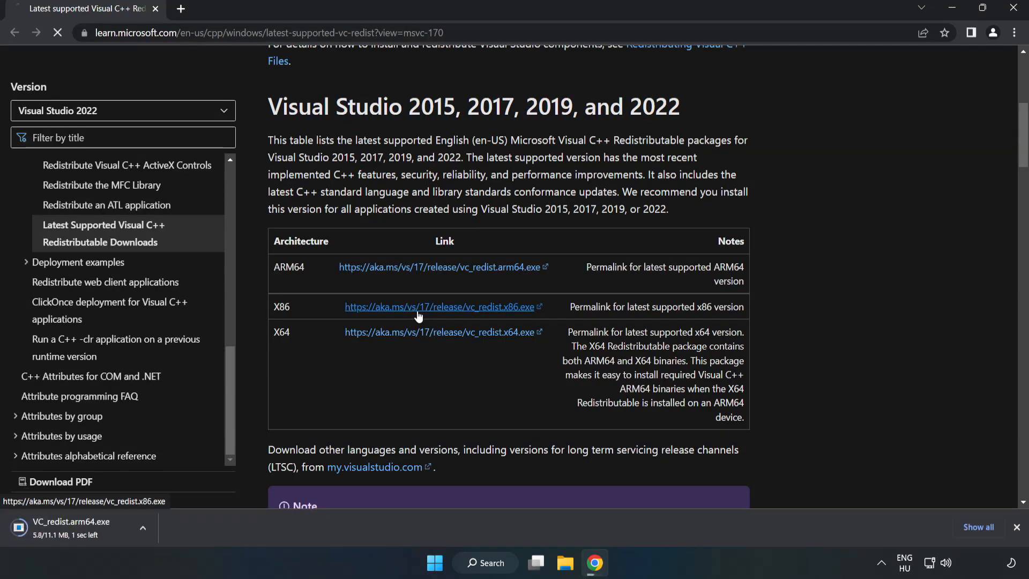
click(438, 332)
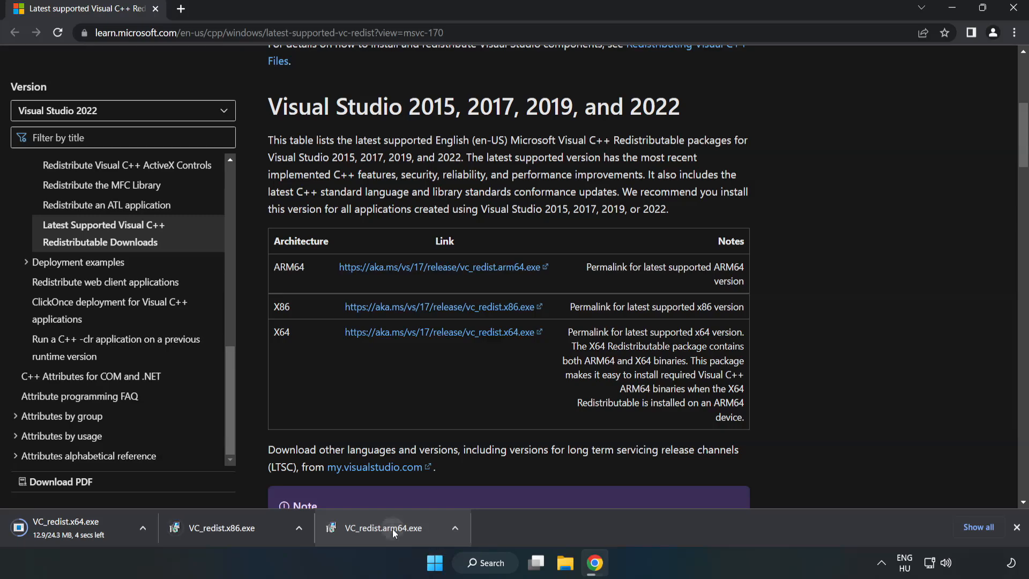
click(386, 528)
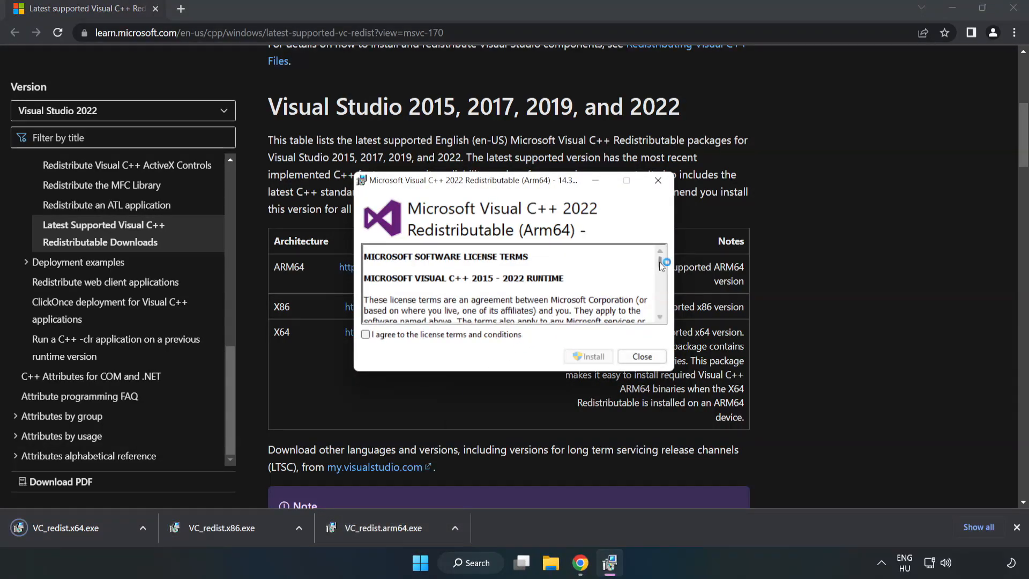
Step: Try installing the ARM64 Visual C++ package, then dismiss the unsupported failure
scroll(down, 3)
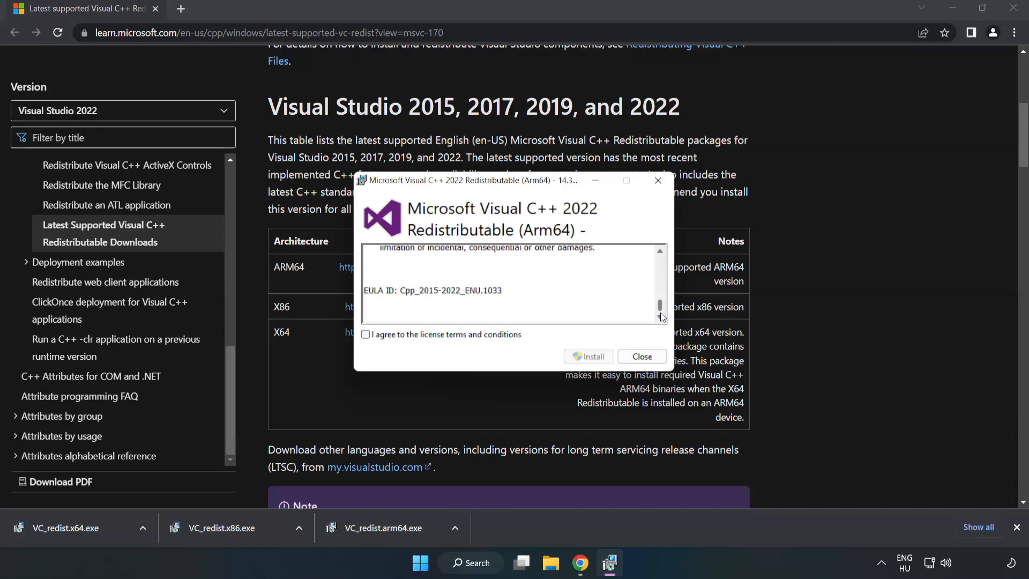
click(366, 335)
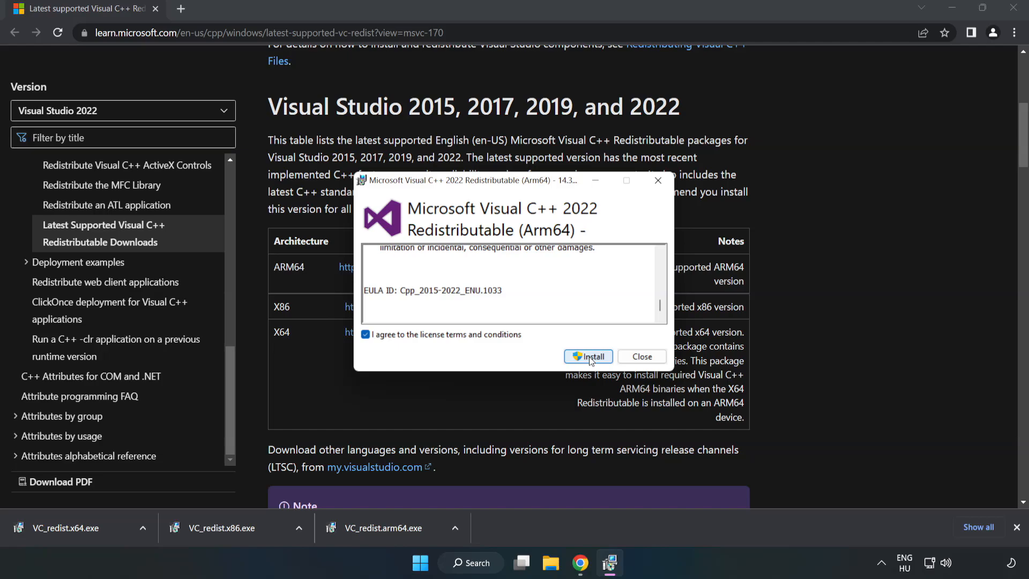
click(588, 357)
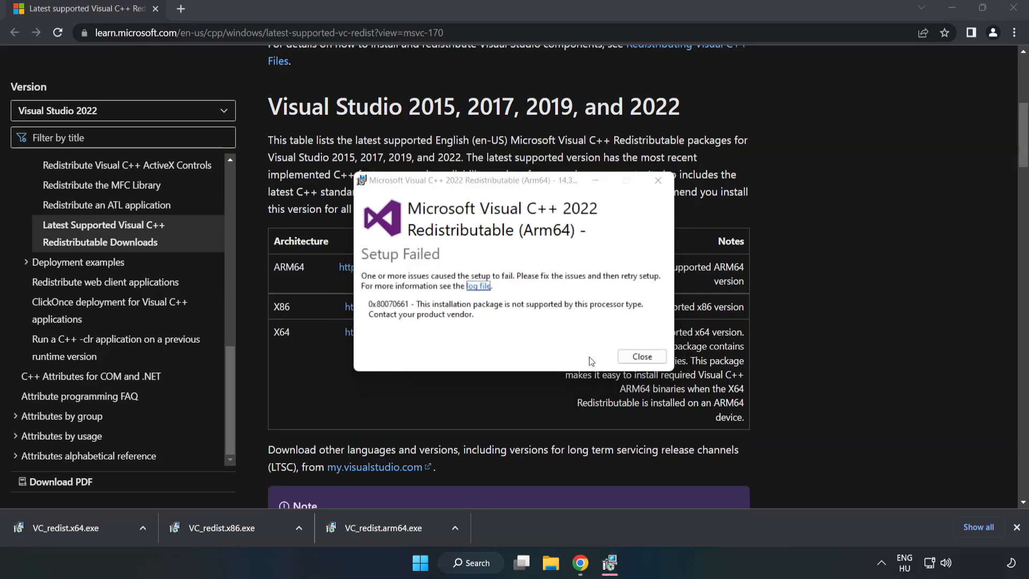
click(641, 357)
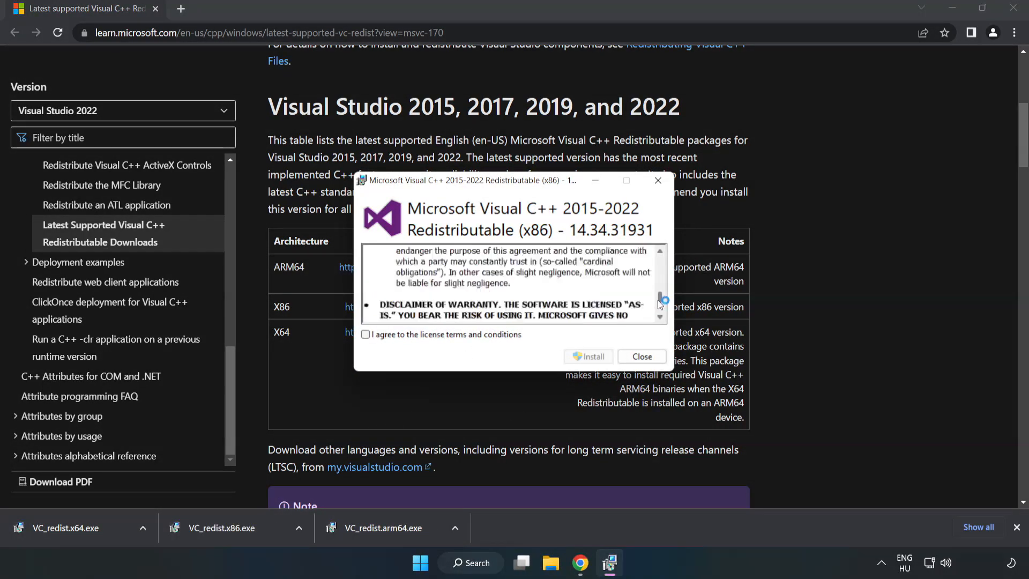
Step: Install the x86 Visual C++ 2015-2022 package successfully and close the installer
click(365, 334)
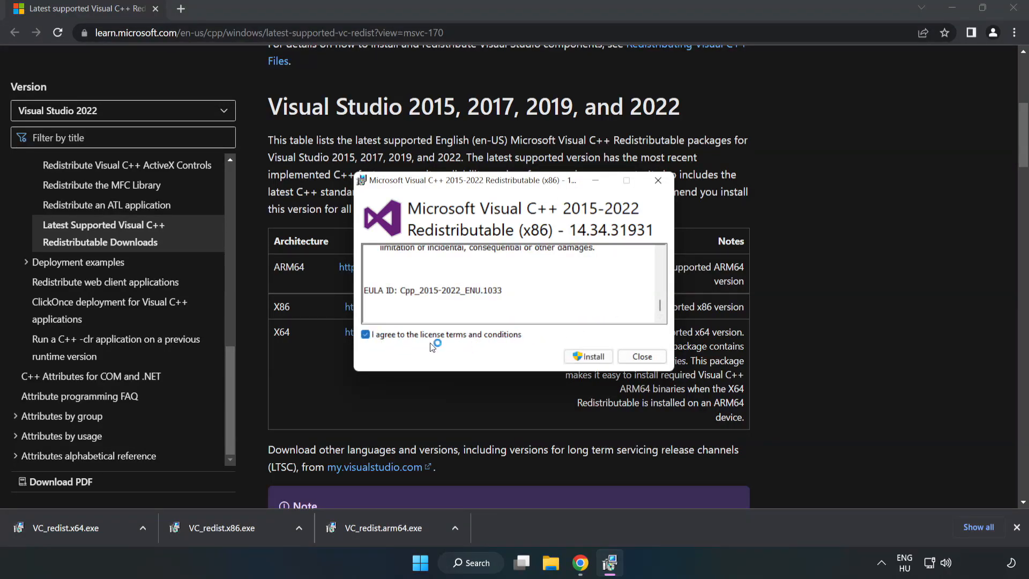
click(589, 357)
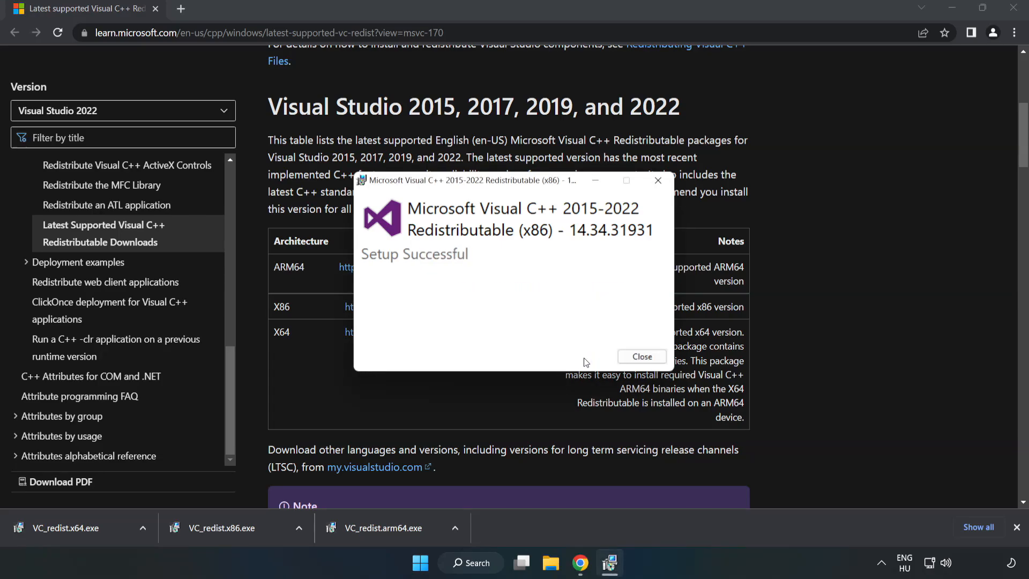
click(641, 356)
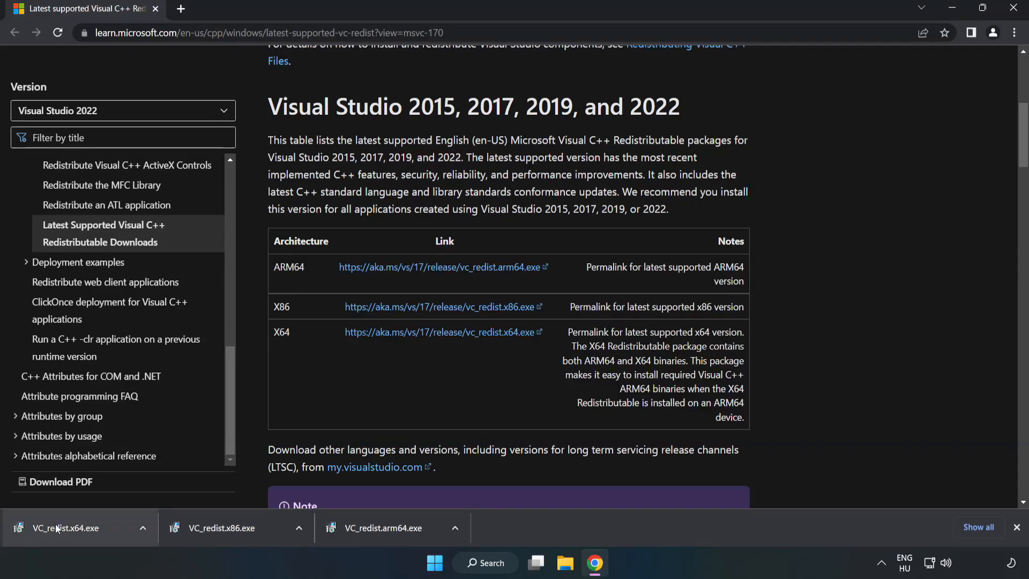
Step: Install VC_redist.x64.exe successfully, close the installer, and close Chrome
click(65, 527)
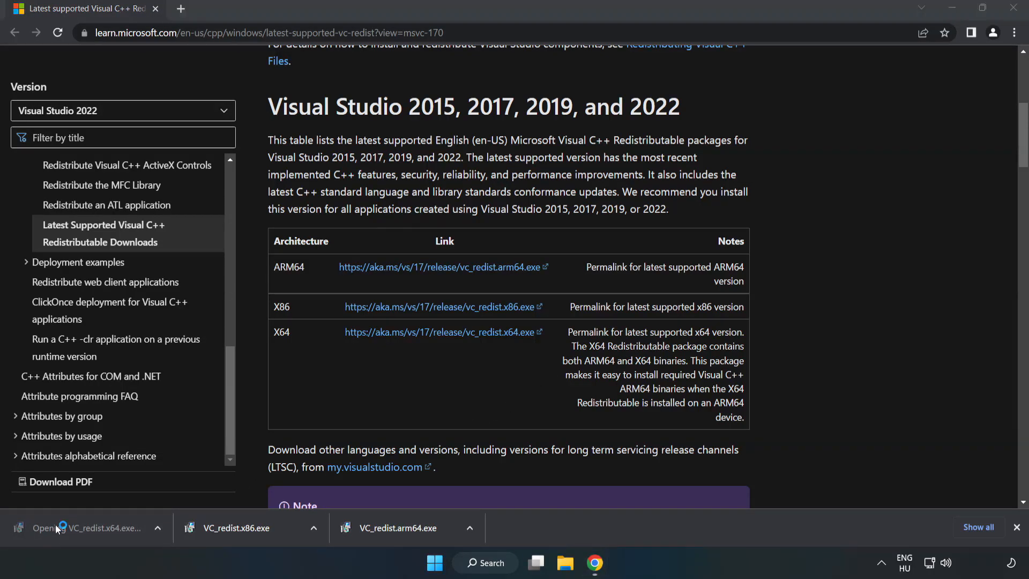
click(86, 527)
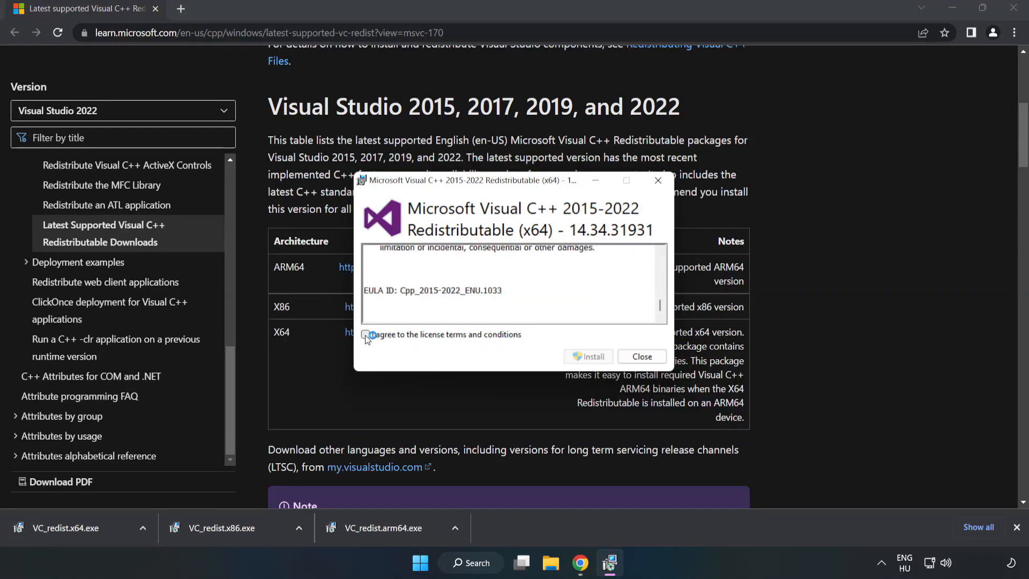
click(588, 356)
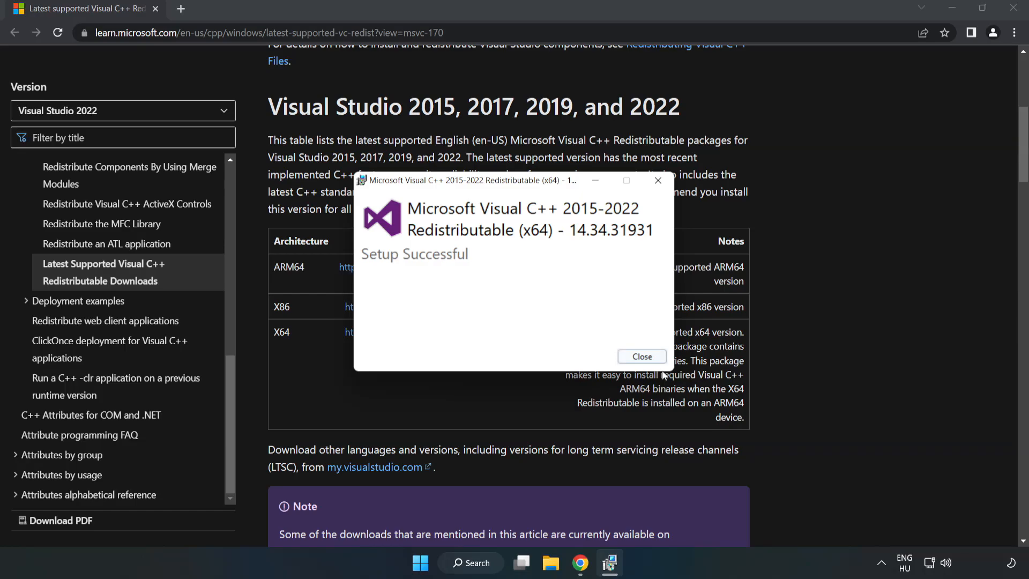
click(640, 357)
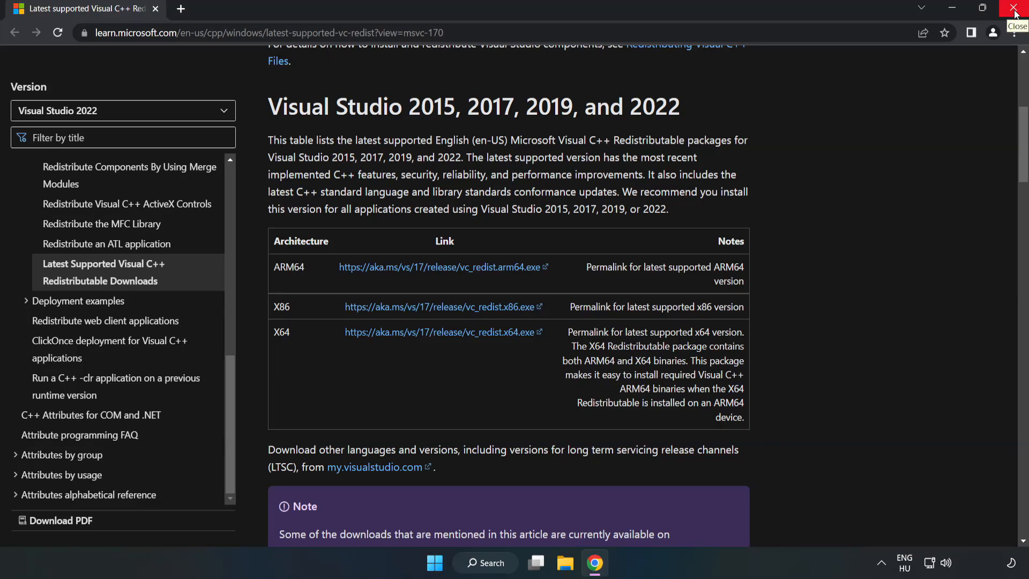
click(1015, 8)
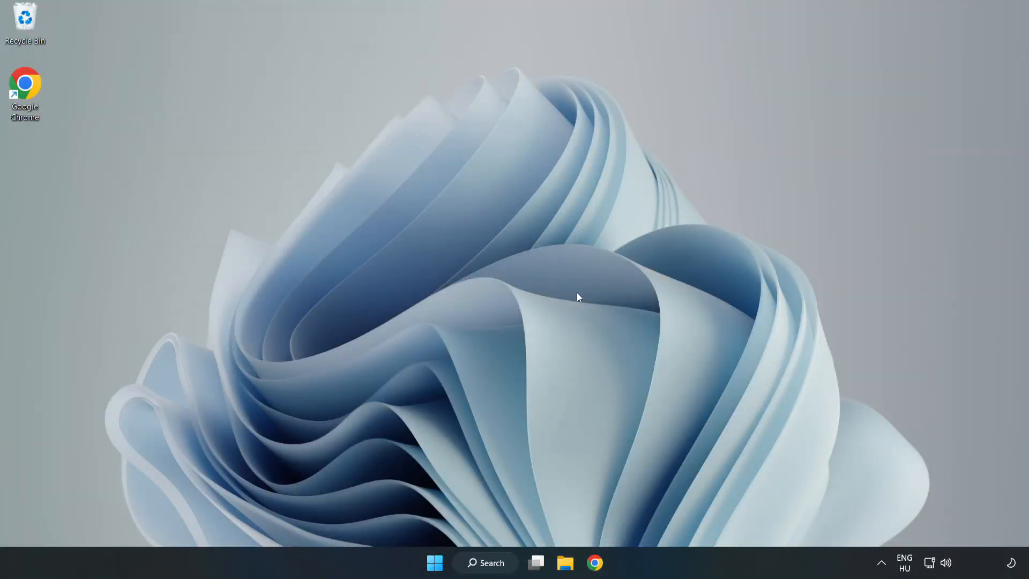
Step: Search for cmd and run Command Prompt as administrator
click(486, 562)
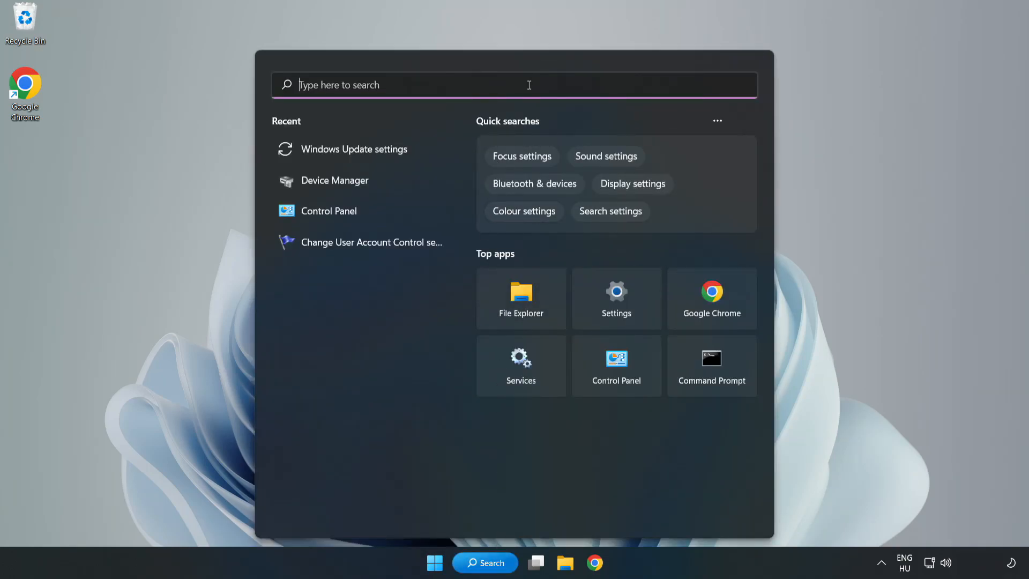
text(cmd)
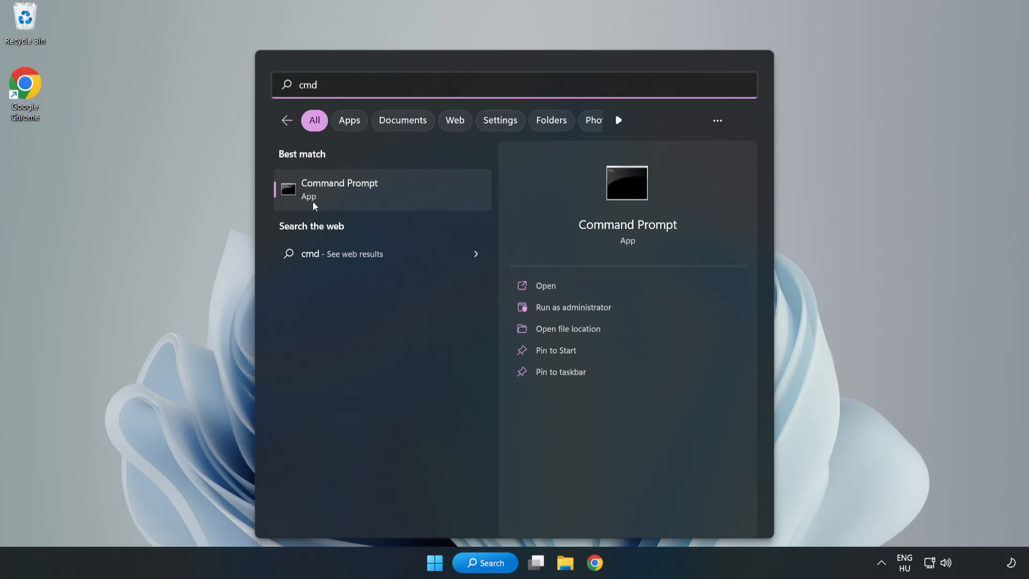
right_click(340, 190)
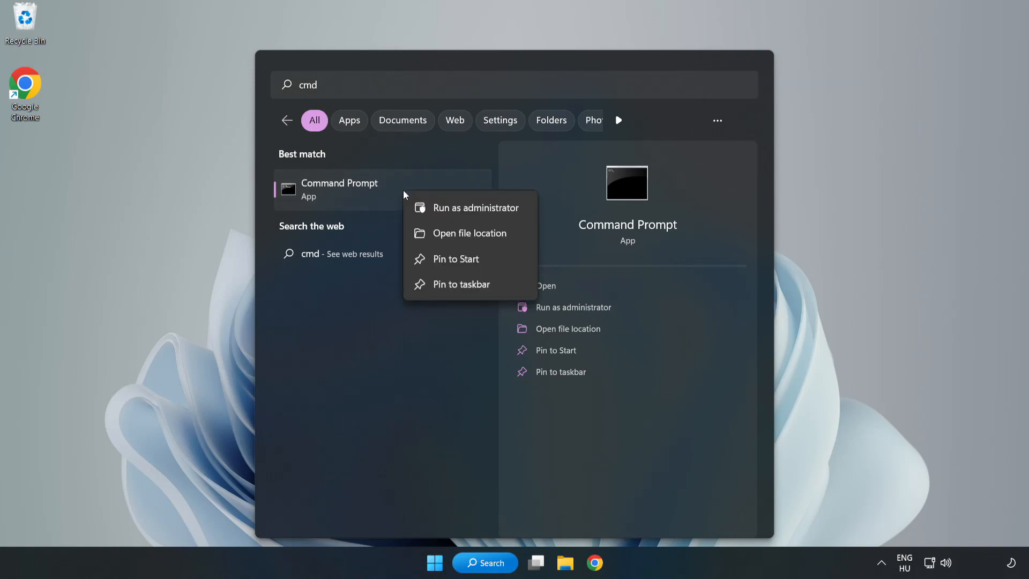
mouse_move(446, 213)
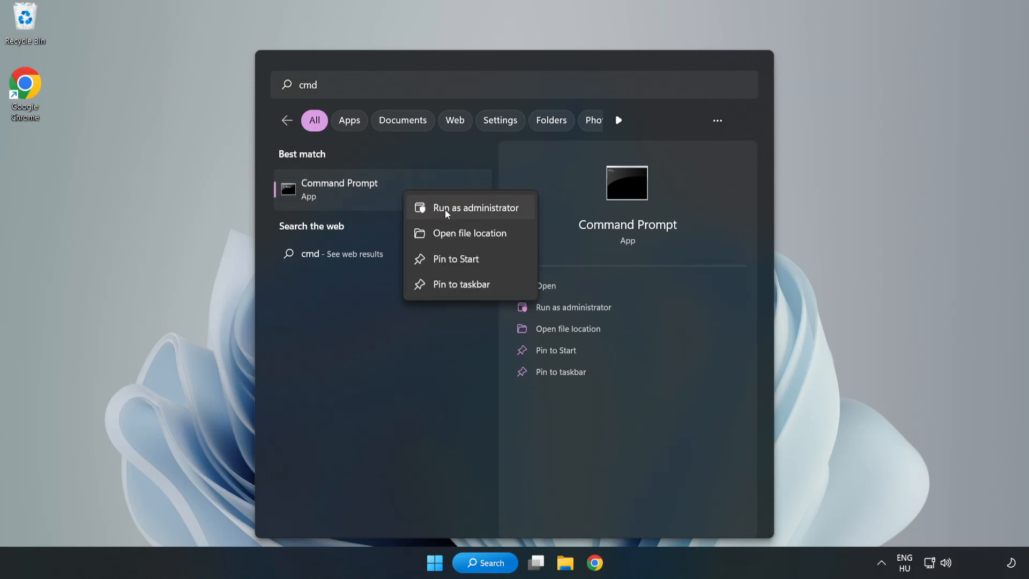
click(476, 208)
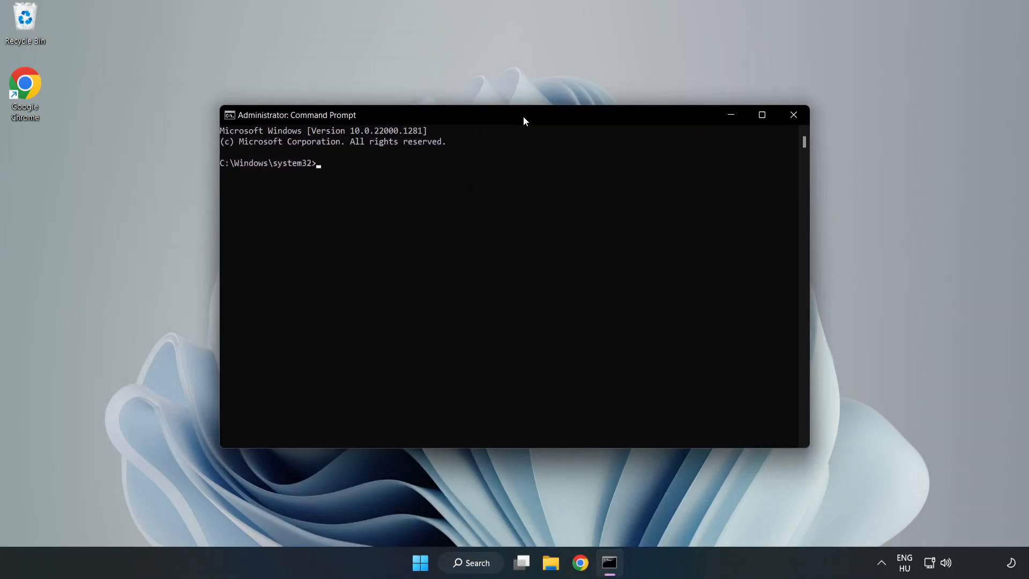
Step: Run sfc /scannow until no integrity violations are found, then close Command Prompt
text(s)
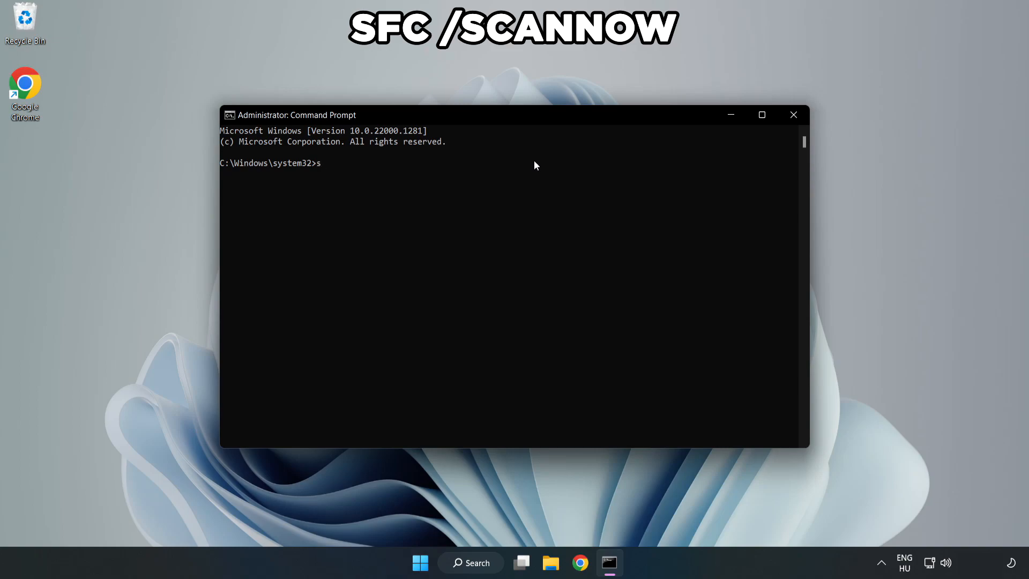
text(fc /sc)
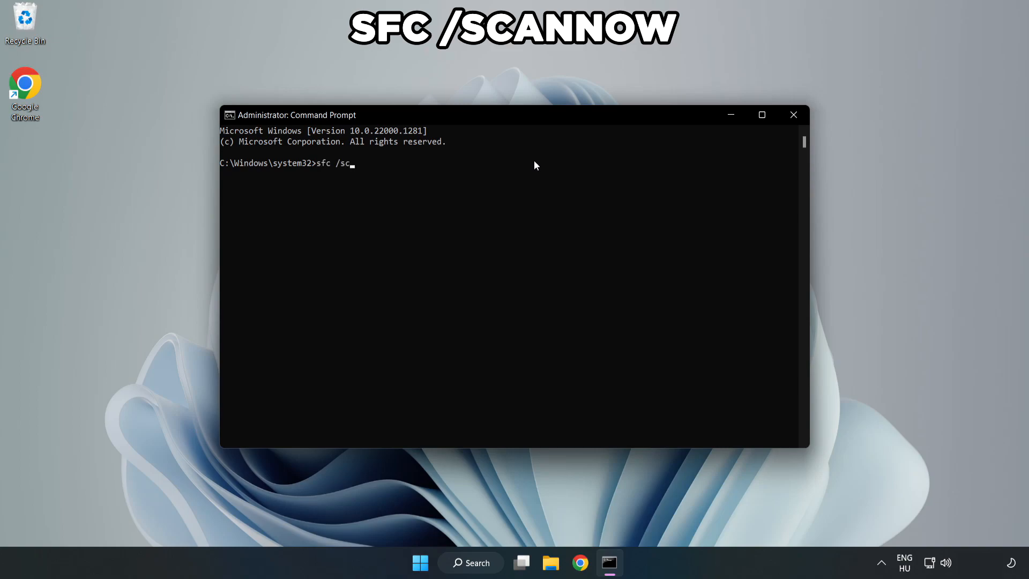
text(annow)
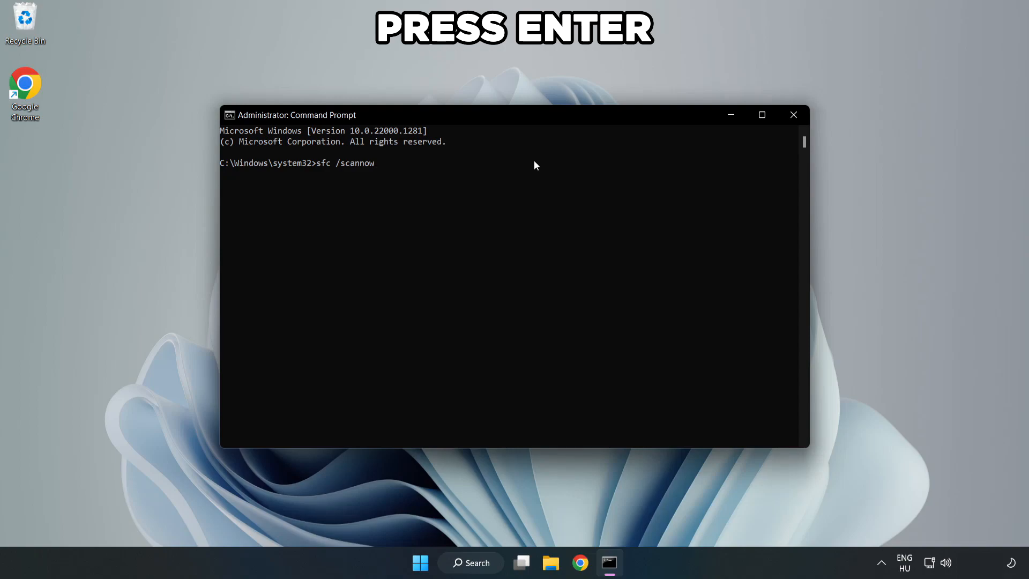
key(enter)
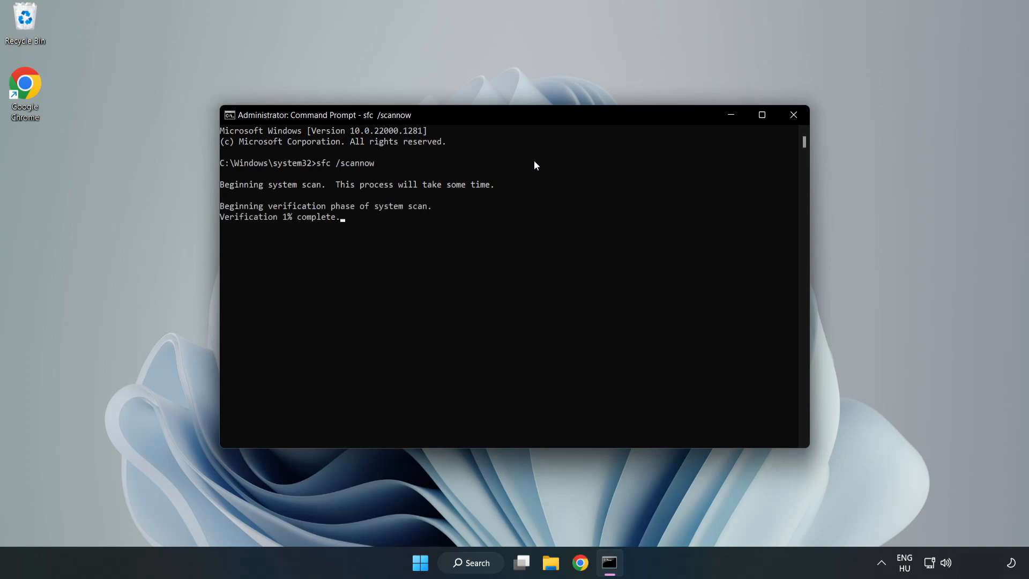
mouse_move(511, 214)
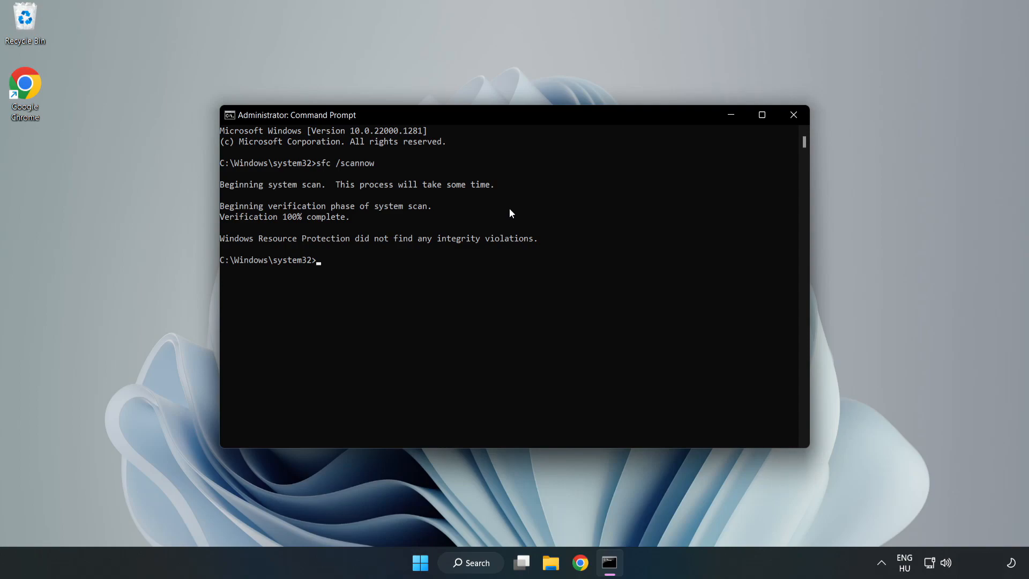
mouse_move(794, 115)
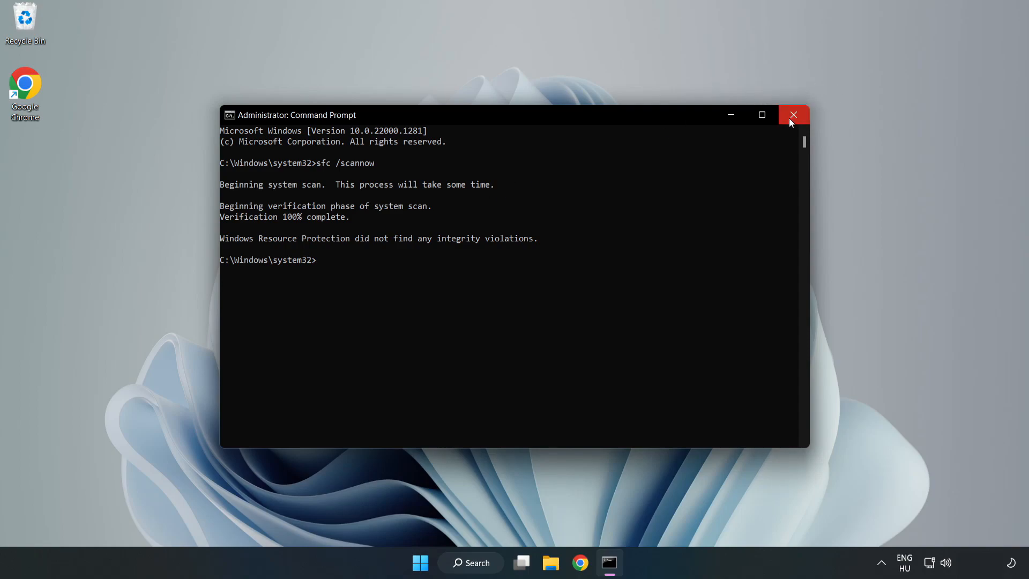
click(793, 115)
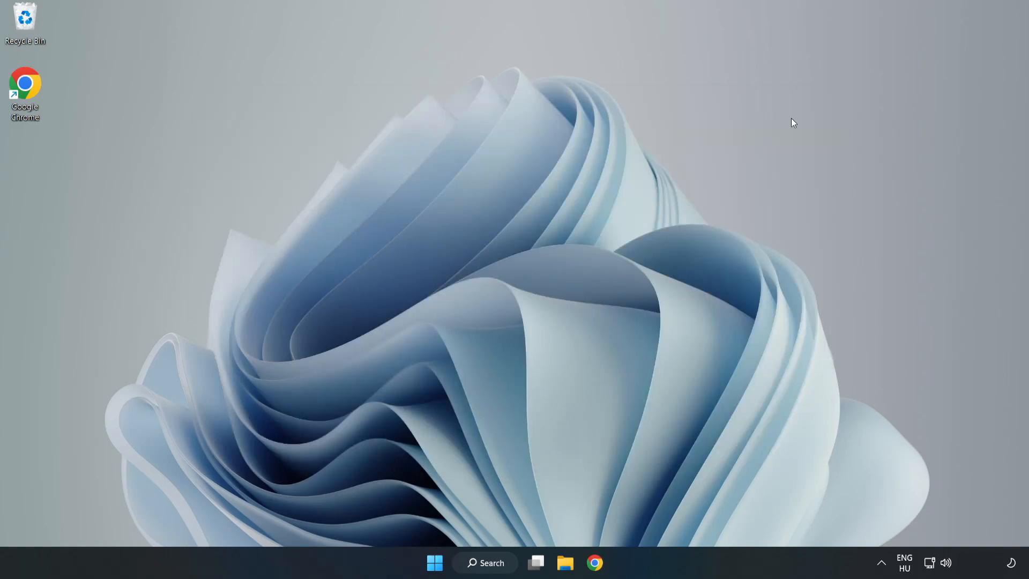
mouse_move(491, 564)
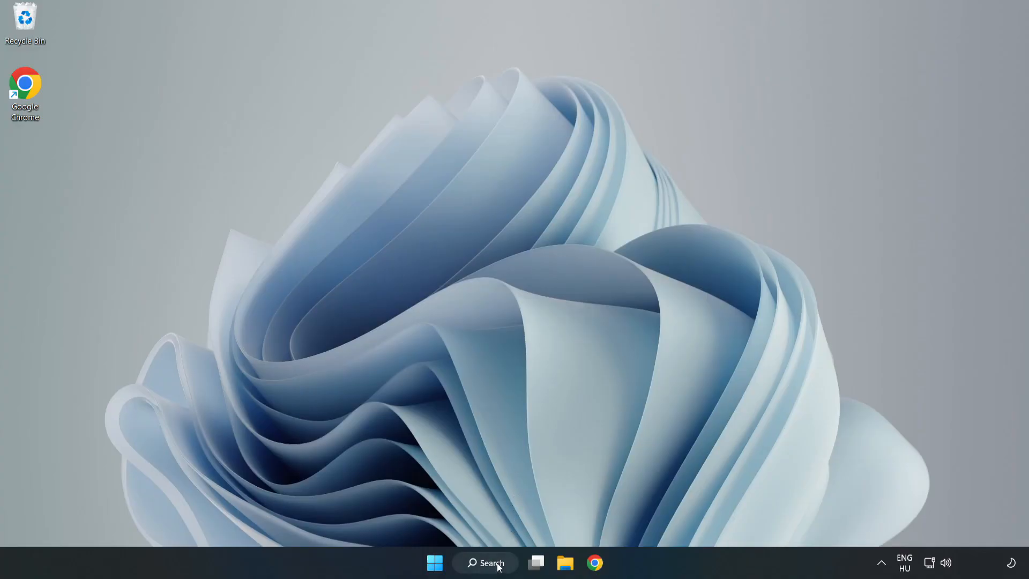
Step: Search for "secur" and open Windows Security
click(485, 562)
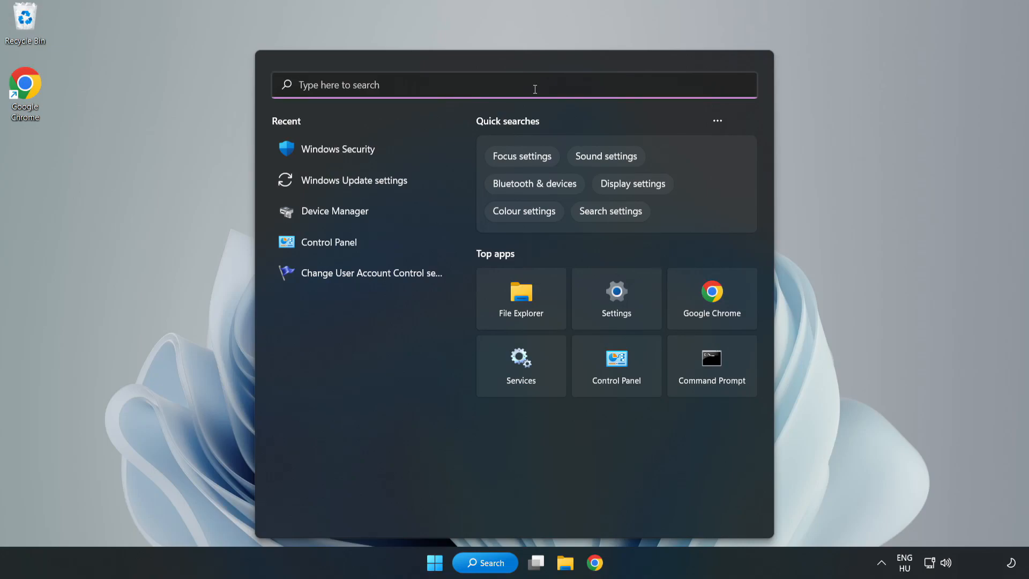
text(secur)
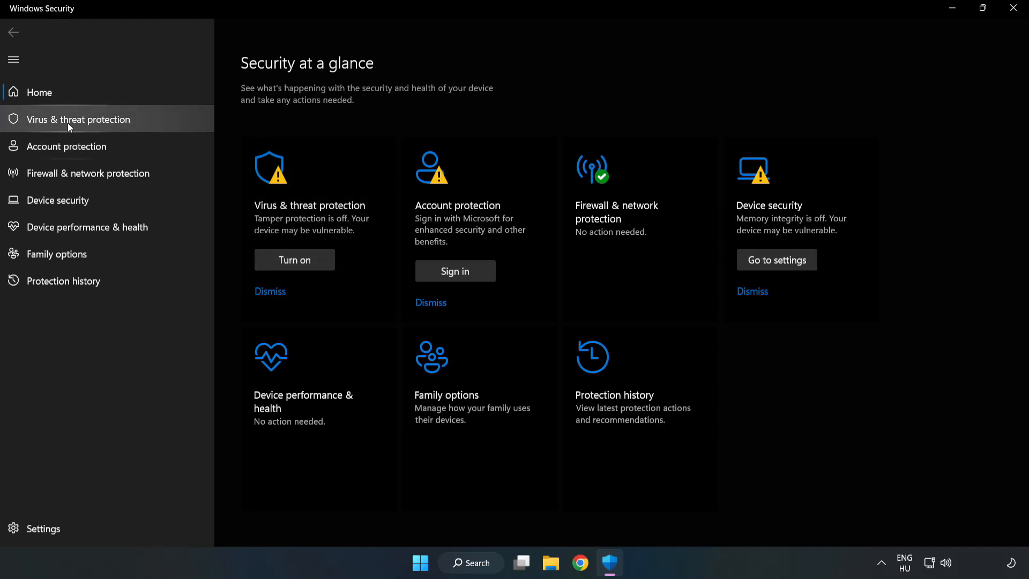
Step: Go through Virus & threat protection settings to the empty Add or remove exclusions page
click(79, 119)
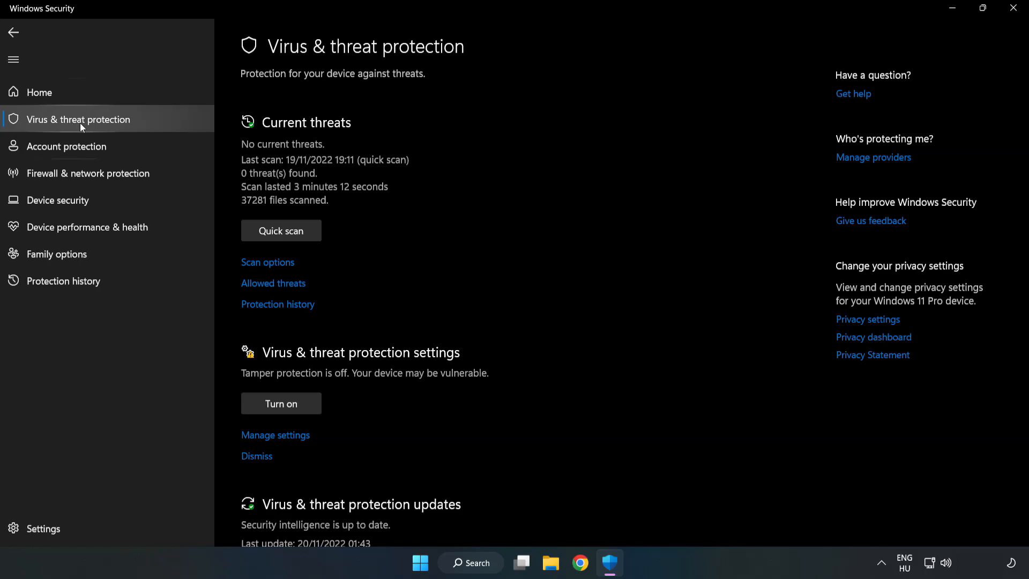
scroll(down, 3)
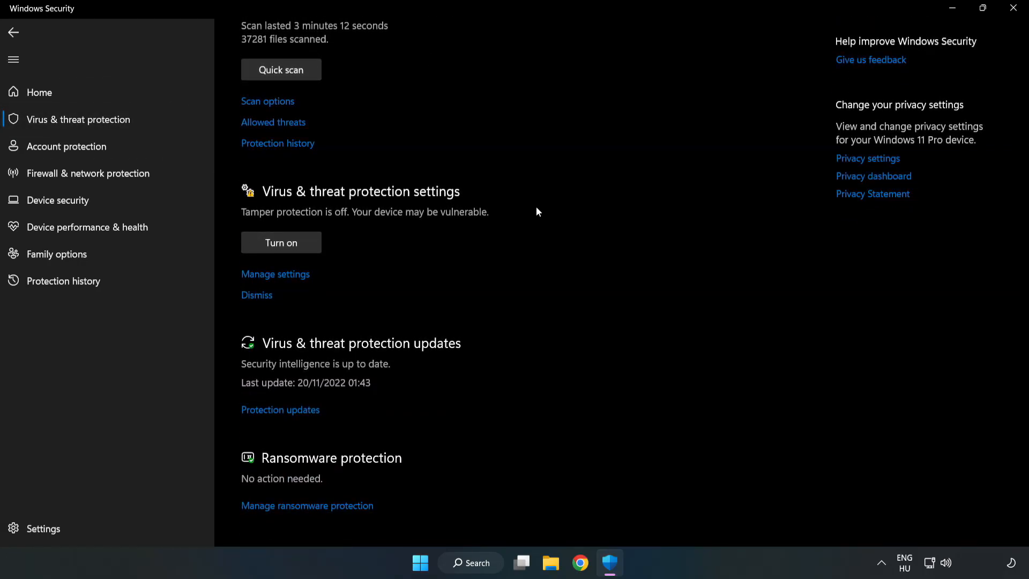
mouse_move(275, 275)
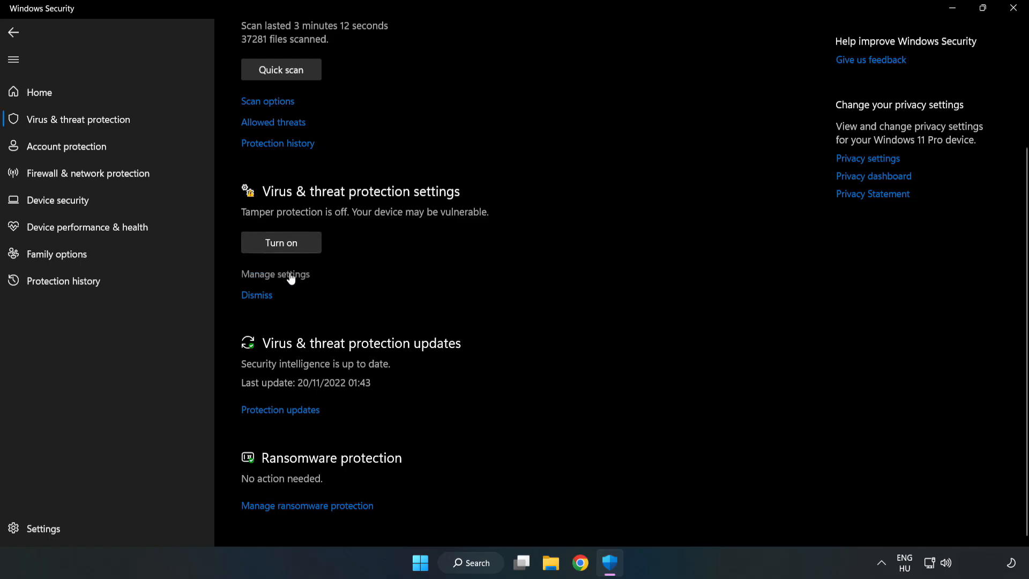
click(276, 274)
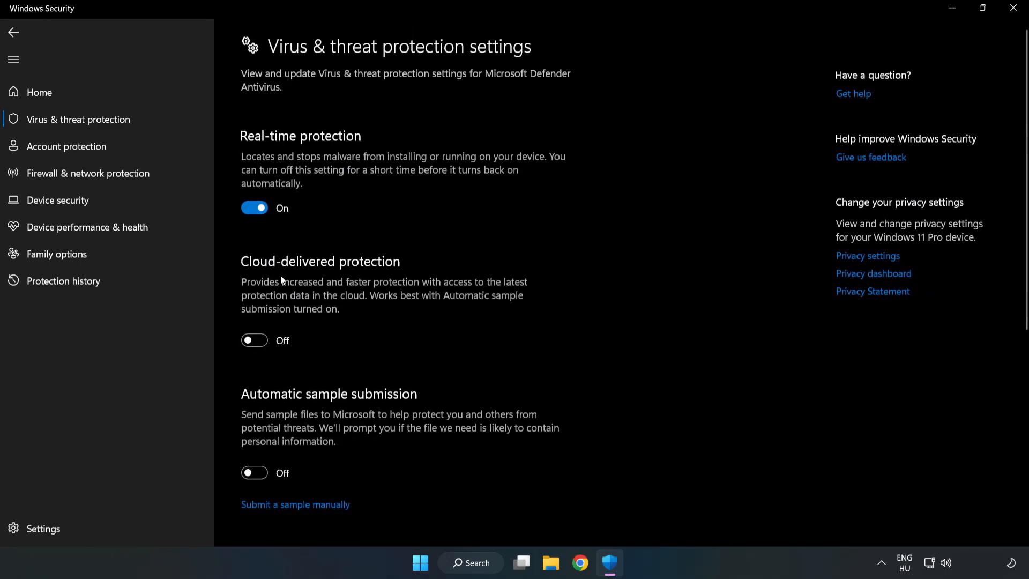
scroll(down, 3)
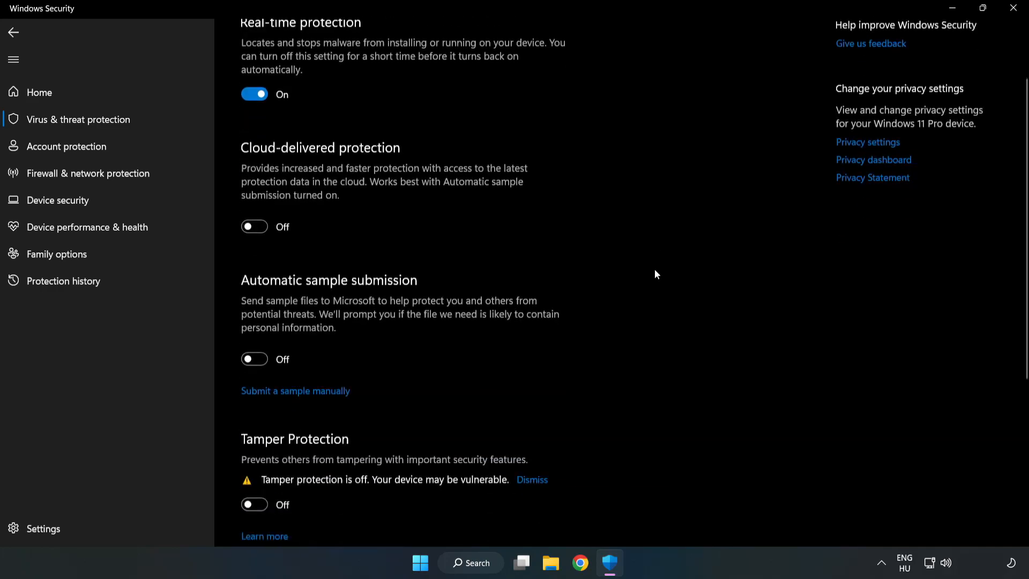
scroll(down, 3)
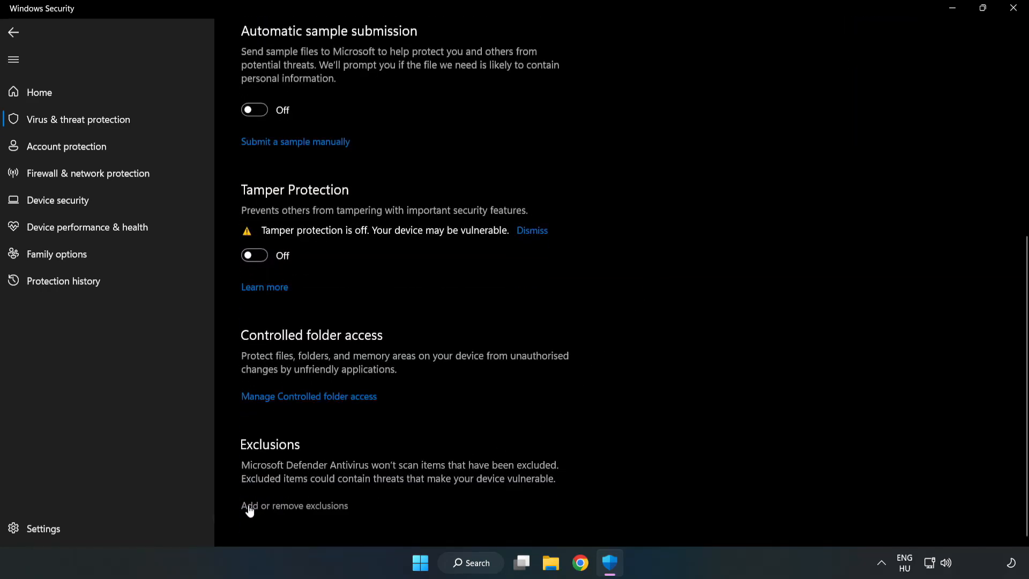
mouse_move(325, 507)
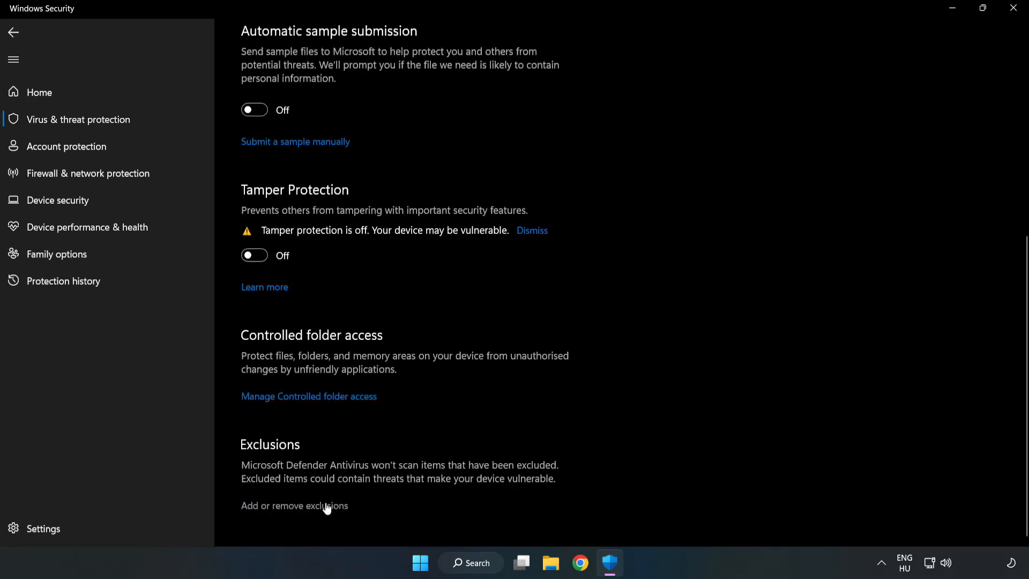
click(294, 505)
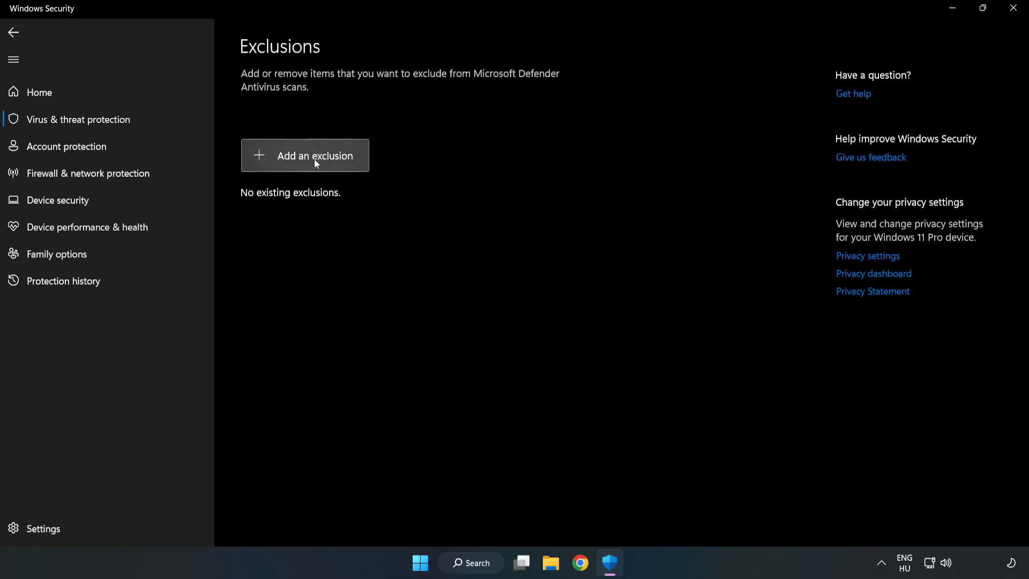
Step: Add the NOT WORKING APP shortcut from Program Files (x86) as a file exclusion, then close Windows Security
click(304, 156)
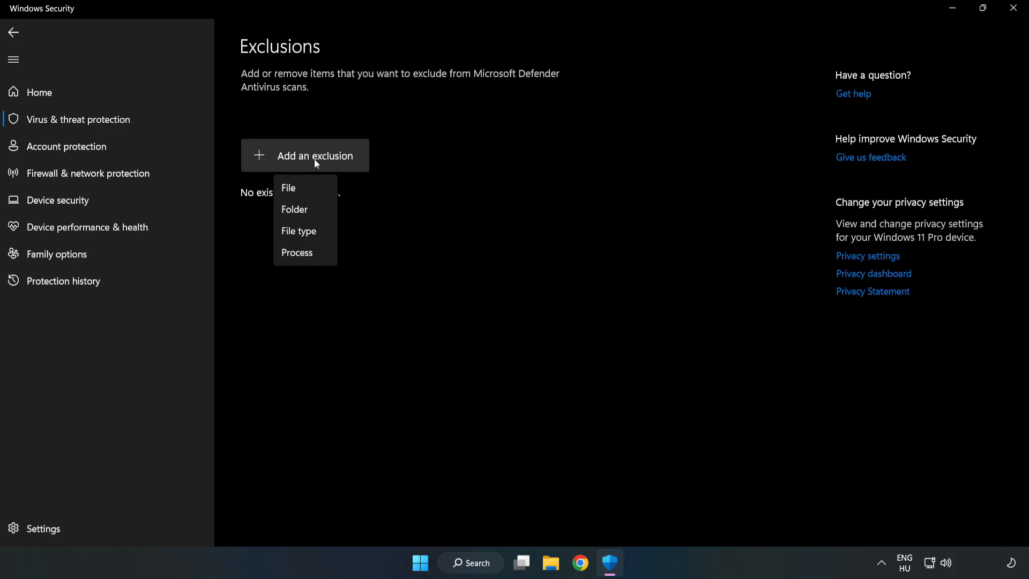
mouse_move(288, 191)
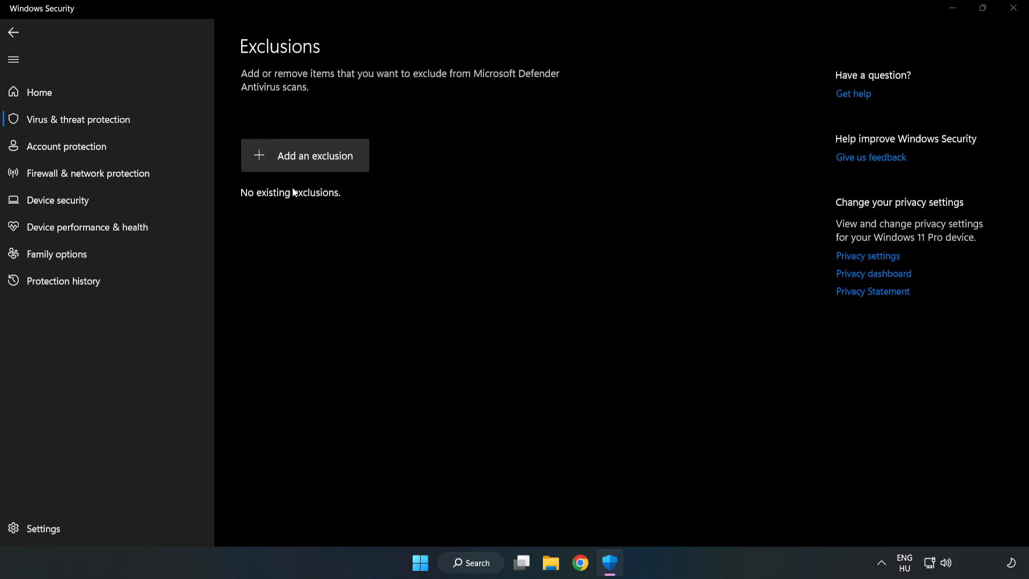
click(304, 156)
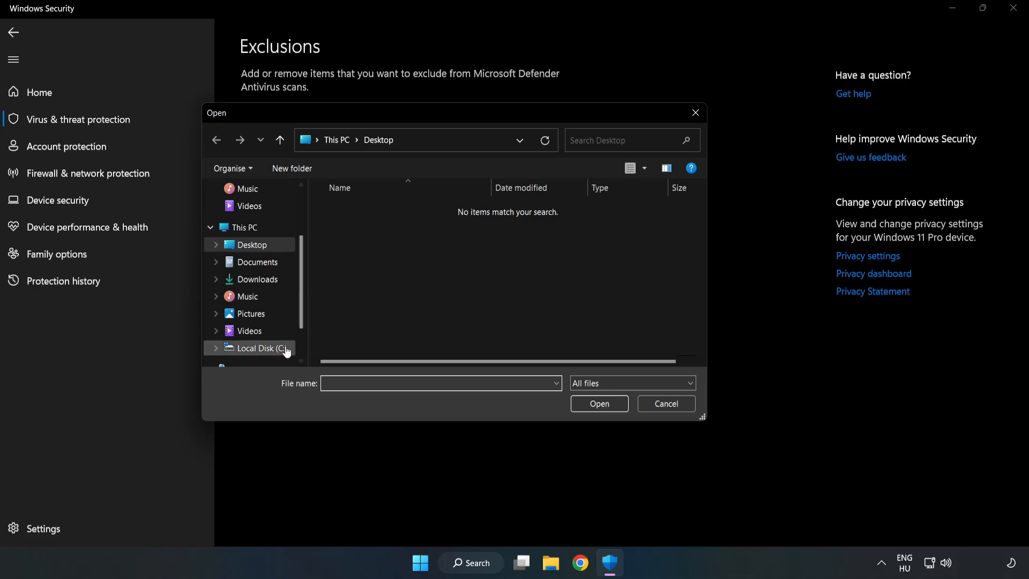
click(260, 348)
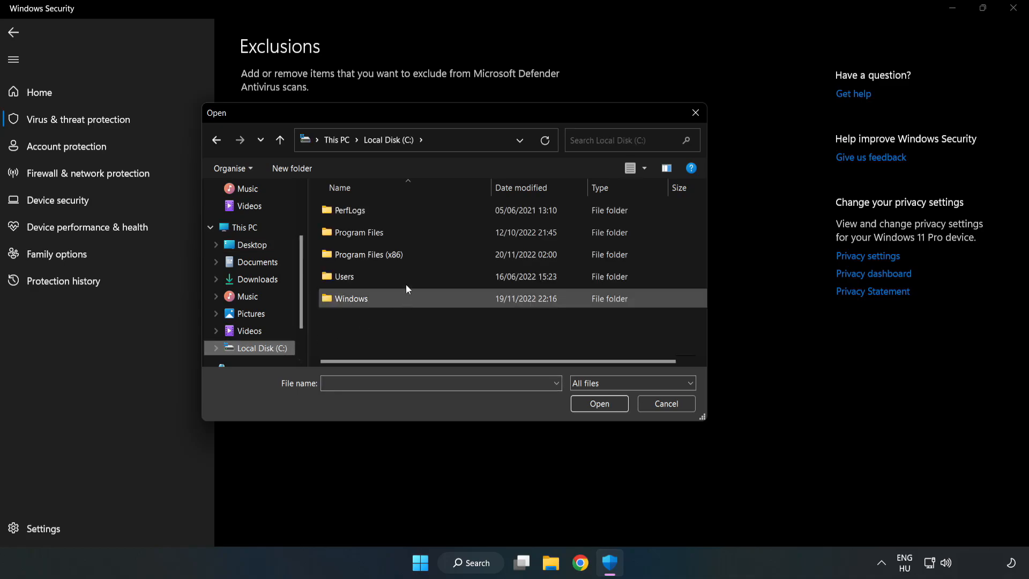
double_click(367, 255)
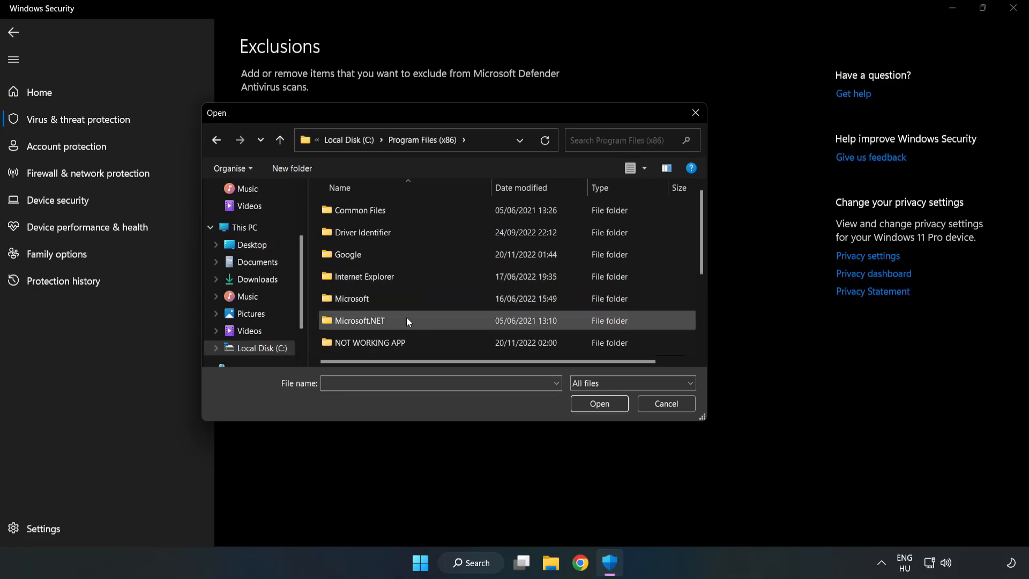
double_click(369, 342)
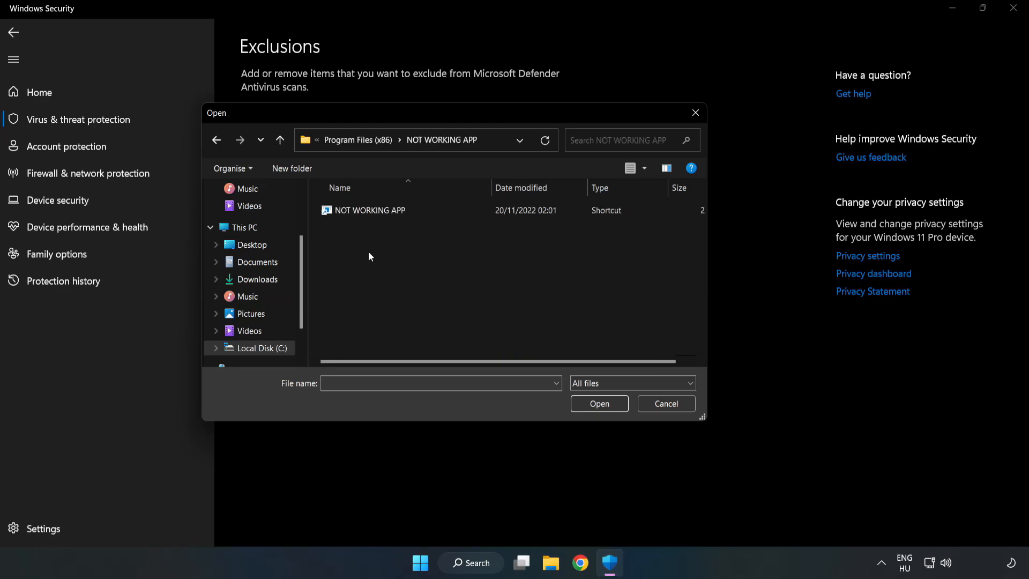
click(371, 210)
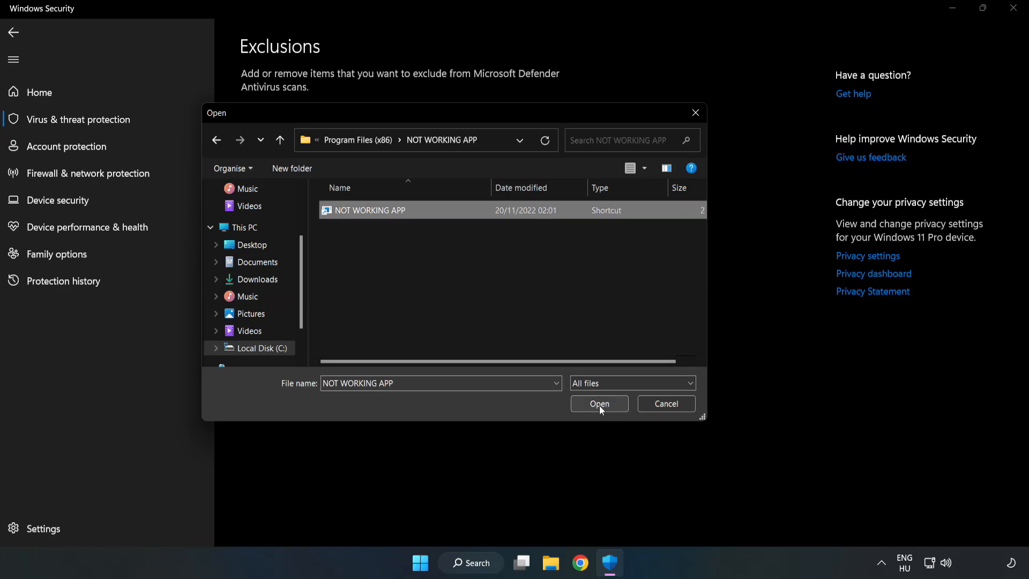
click(598, 403)
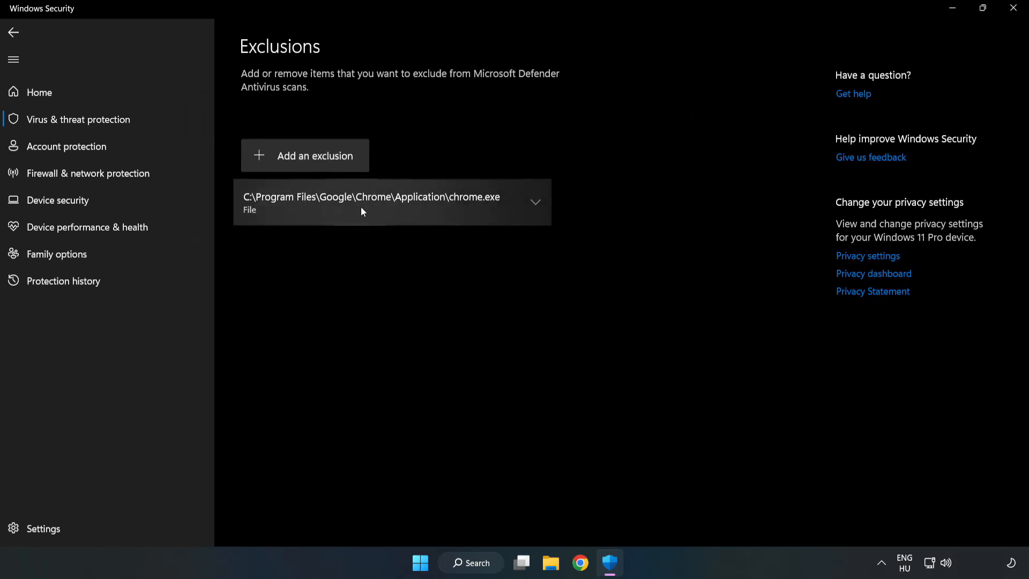
mouse_move(700, 238)
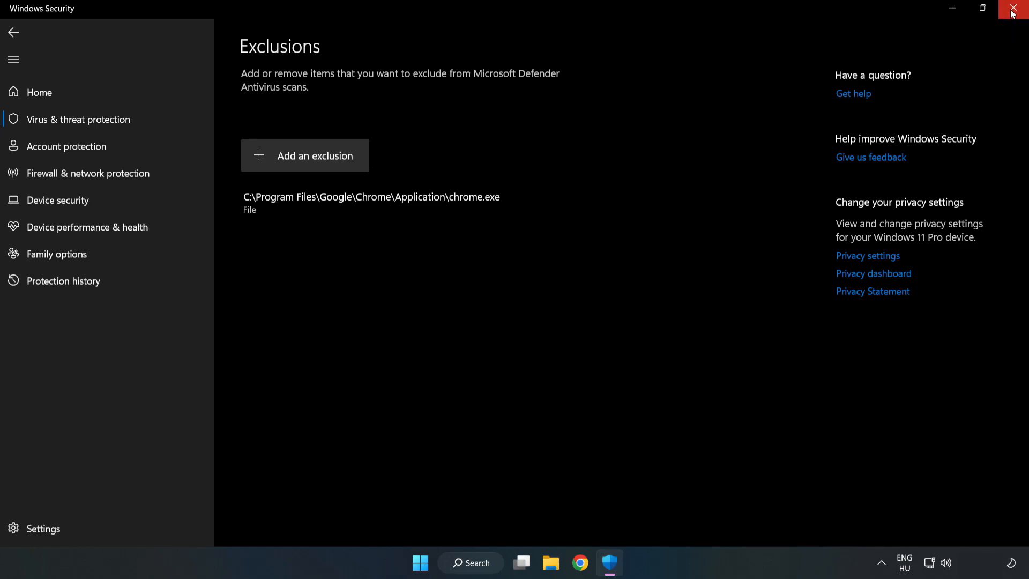
mouse_move(1017, 12)
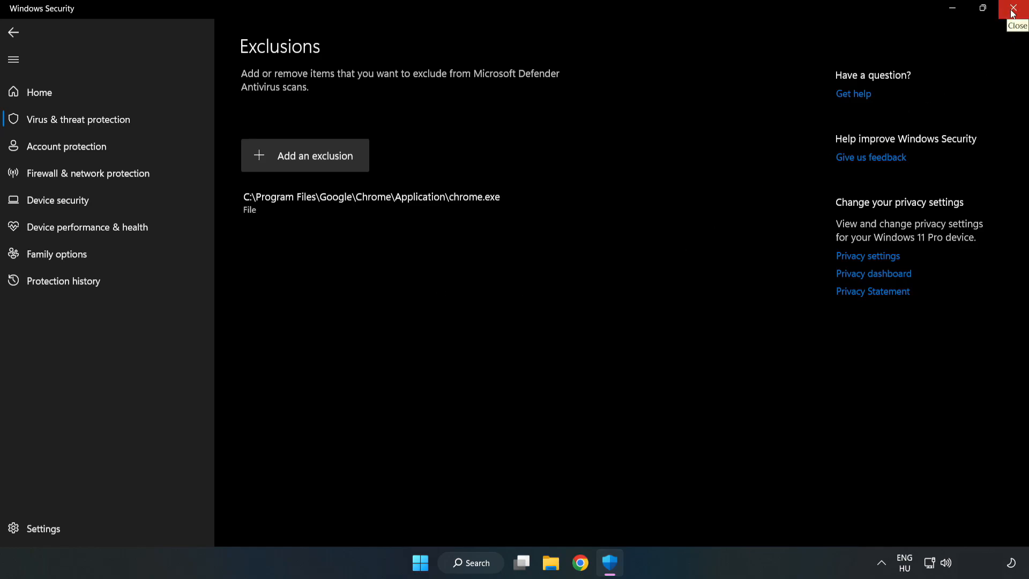
click(1017, 8)
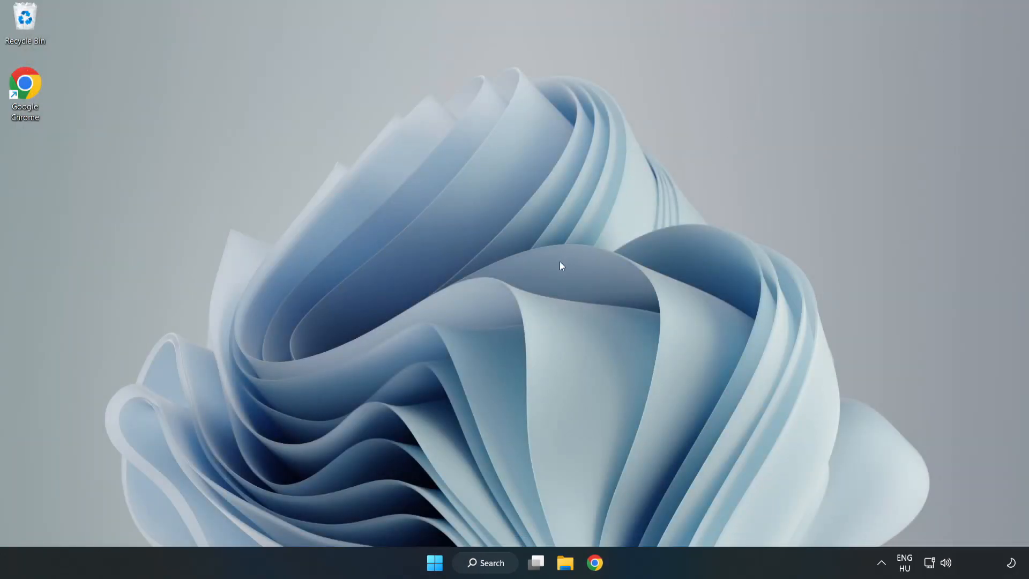
mouse_move(525, 289)
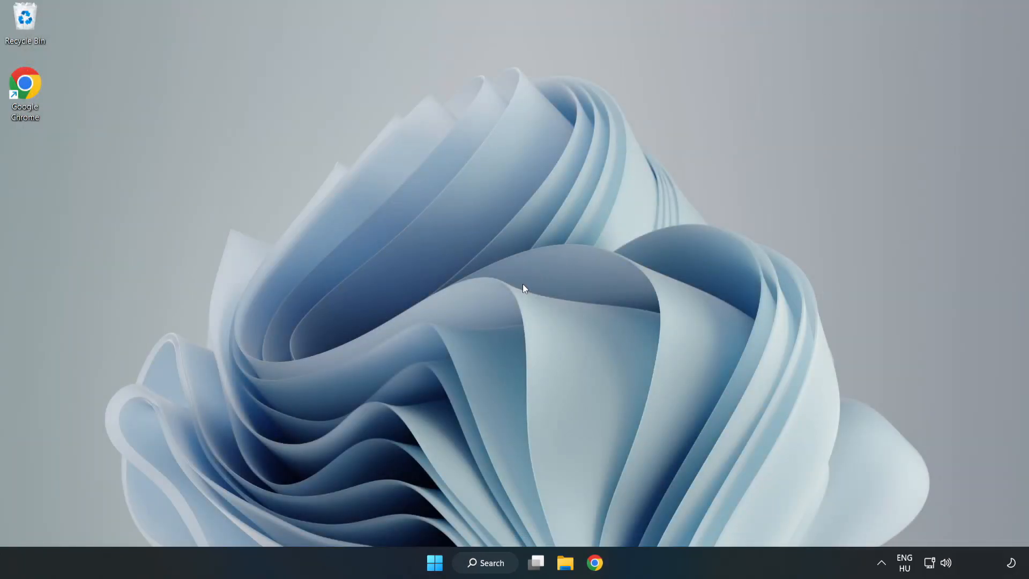
Step: Show the Sleep, Shut down and Restart options from the Start menu's power button
click(435, 562)
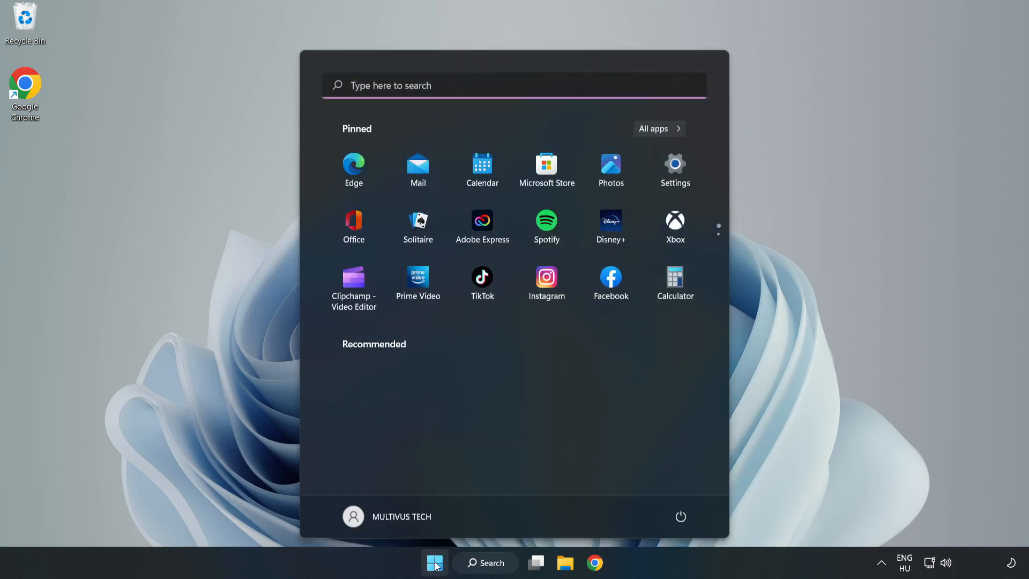
click(682, 517)
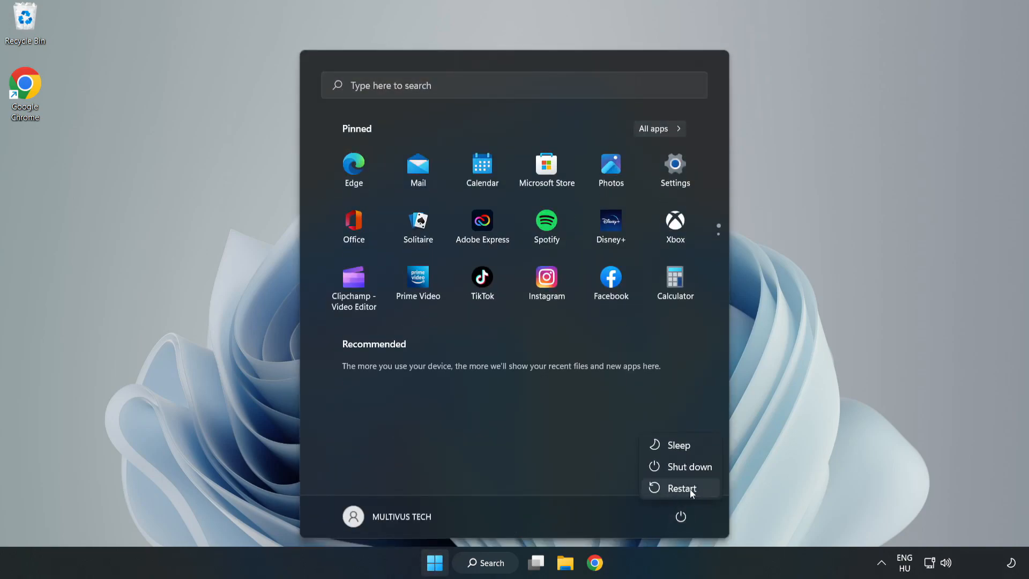
mouse_move(682, 488)
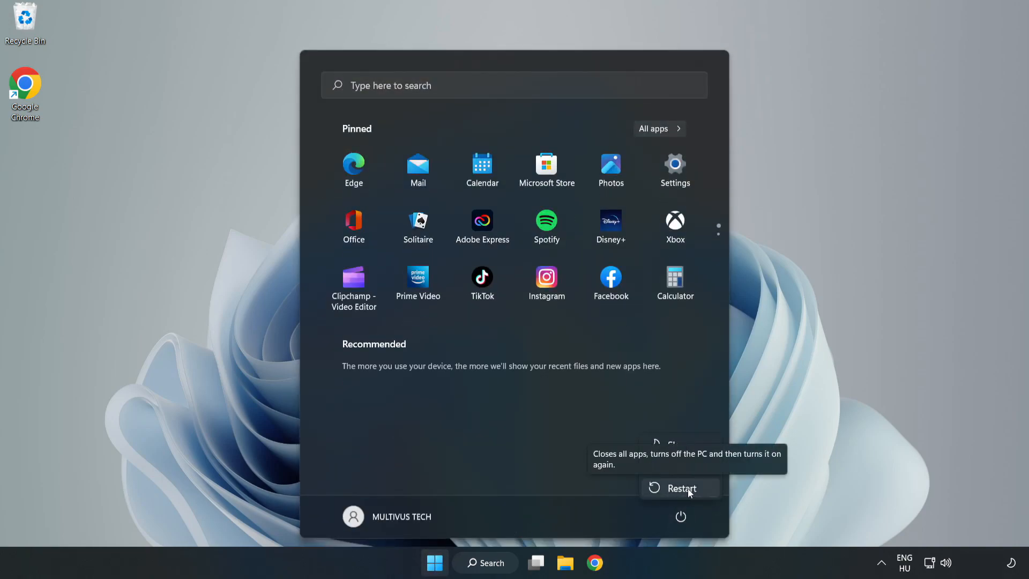